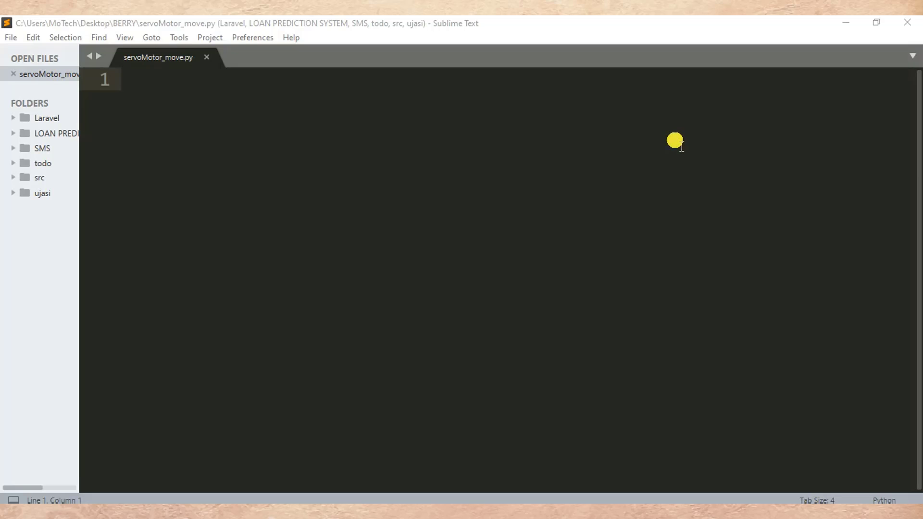
mouse_move(628, 181)
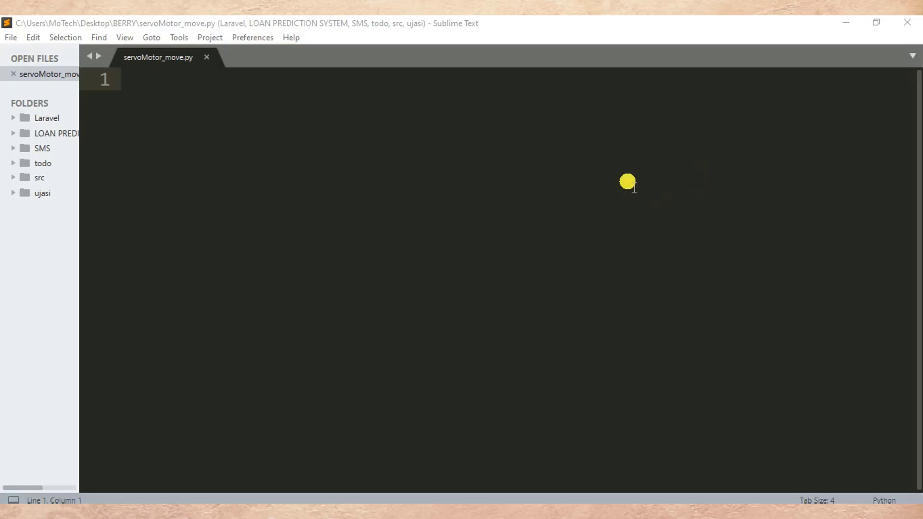
mouse_move(701, 419)
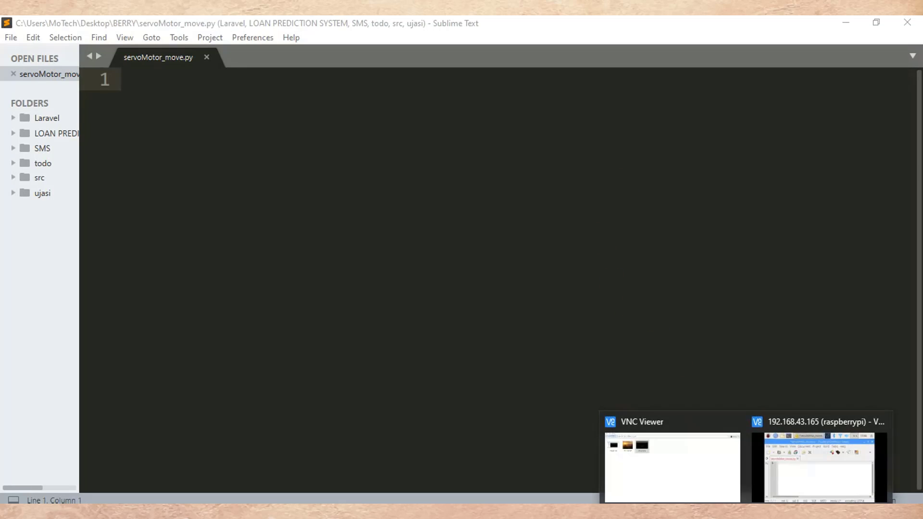
- Switch to the Raspberry Pi VNC desktop showing the empty servoMotor_move.py in Geany
click(818, 465)
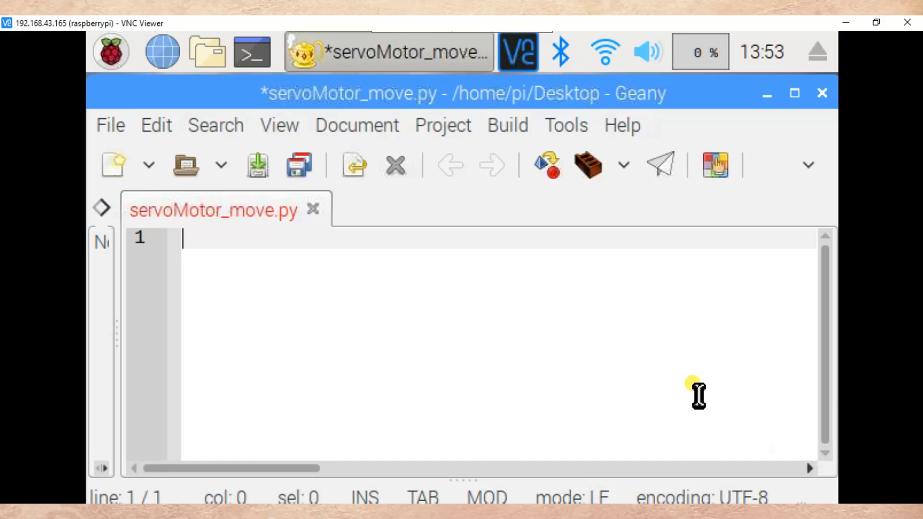
mouse_move(157, 89)
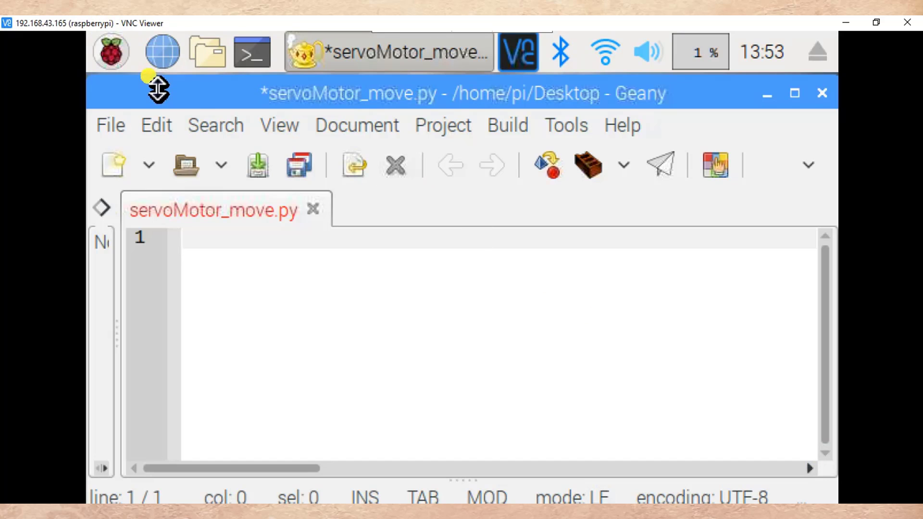
mouse_move(441, 312)
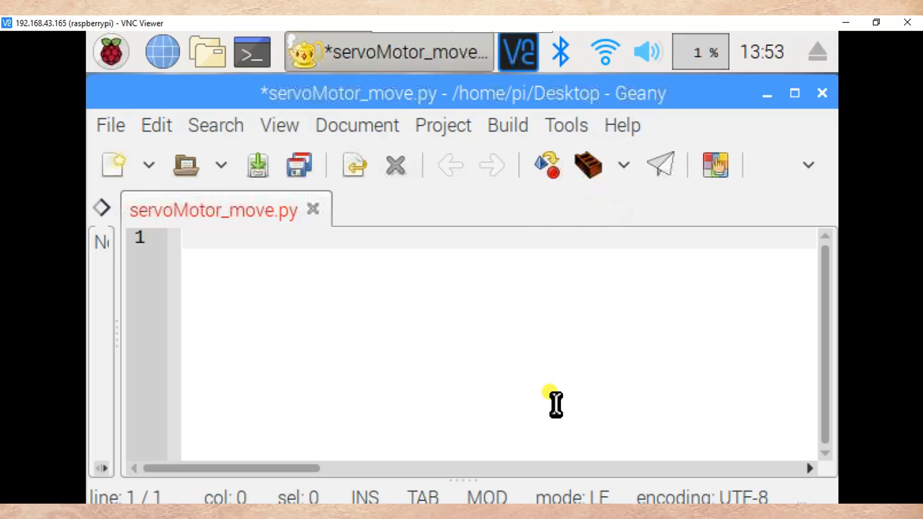
click(183, 236)
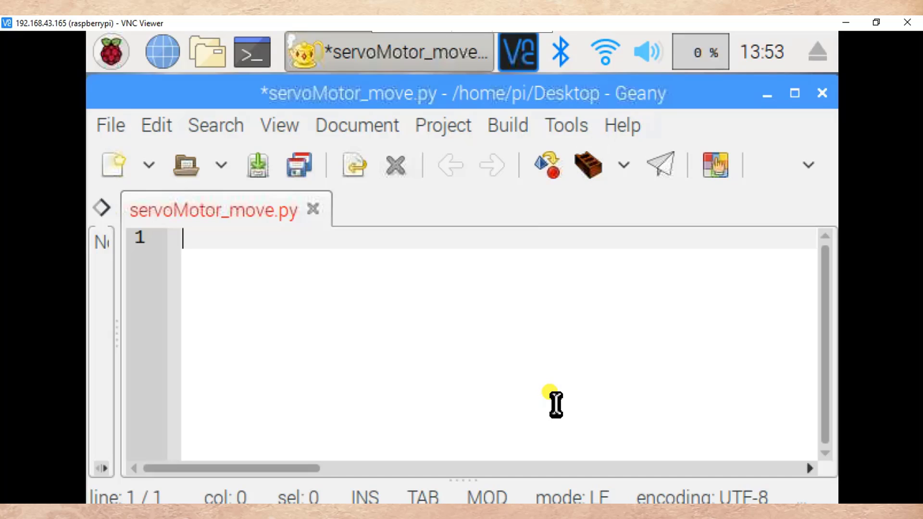
mouse_move(502, 468)
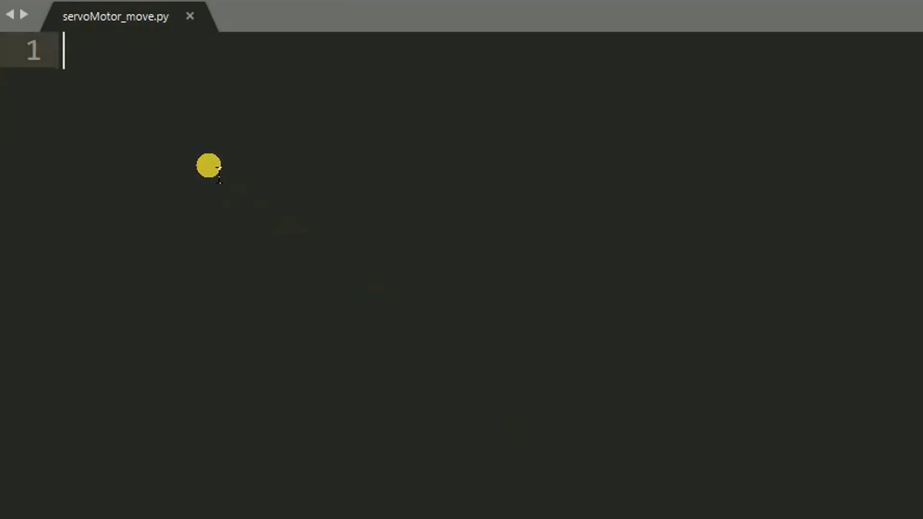
- Write the line 'import RPi.GPIO as GPIO'
text(im)
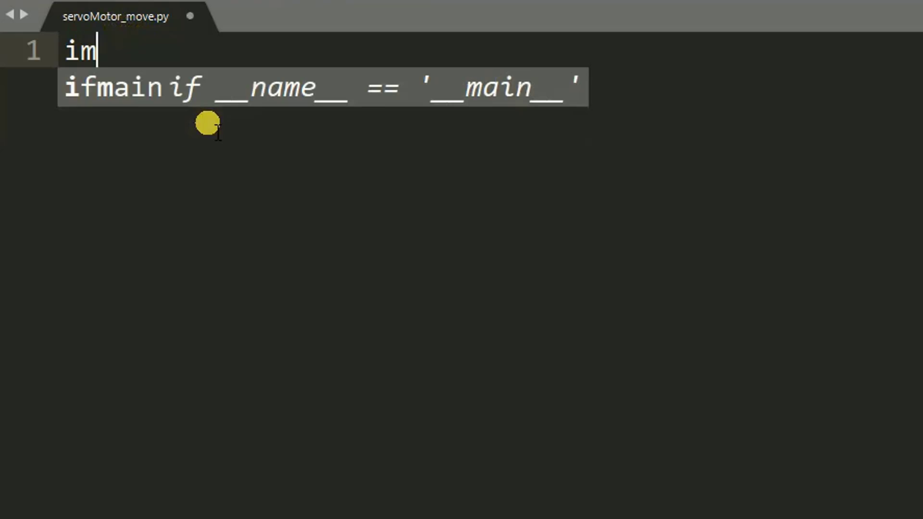
text(port)
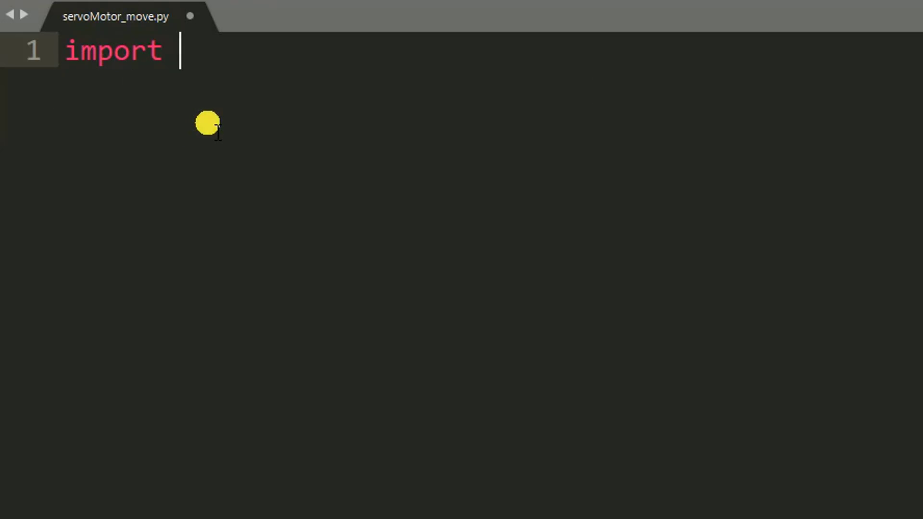
text(RP)
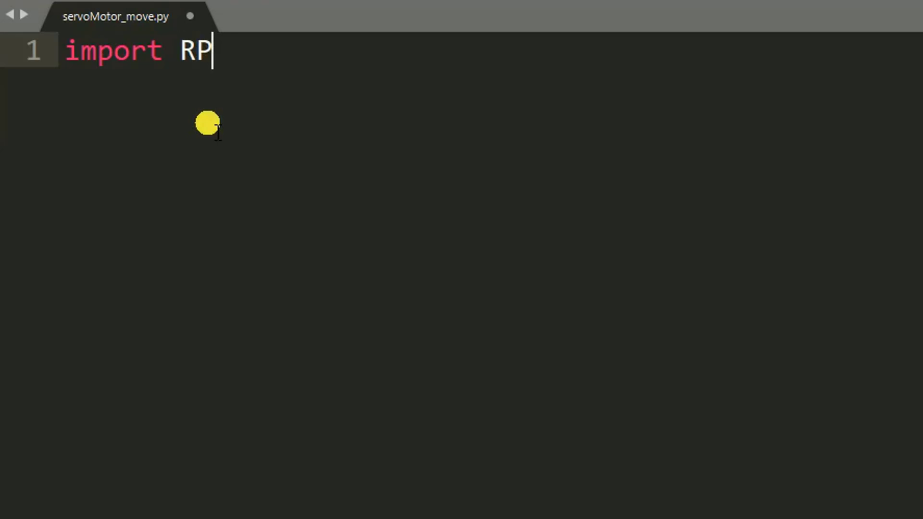
text(i.)
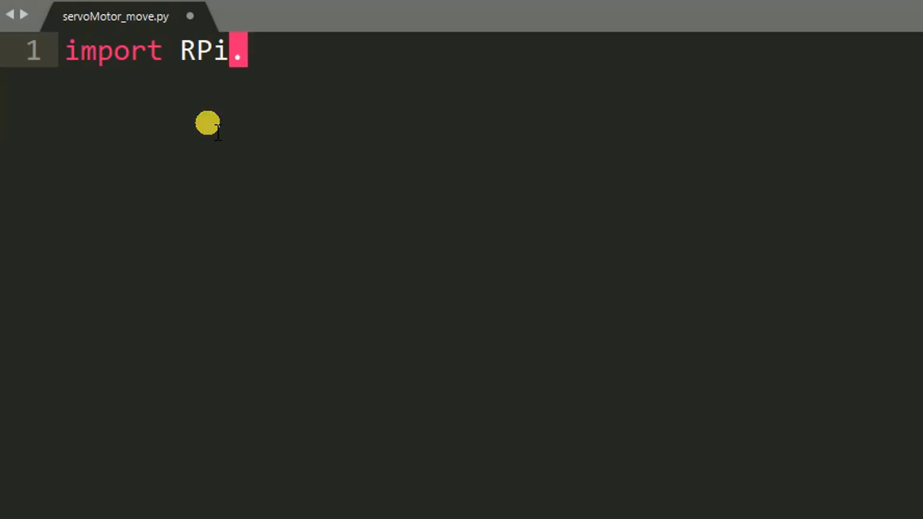
text(GPIO)
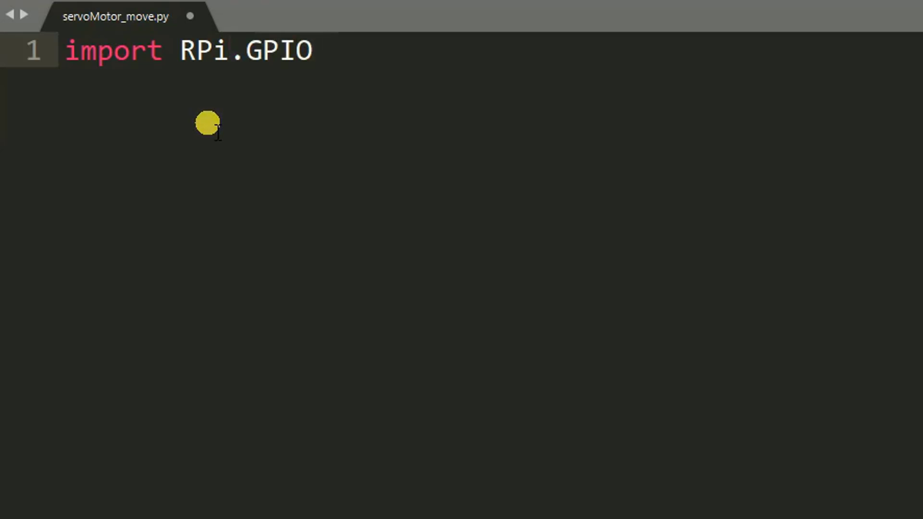
text(as GPIO)
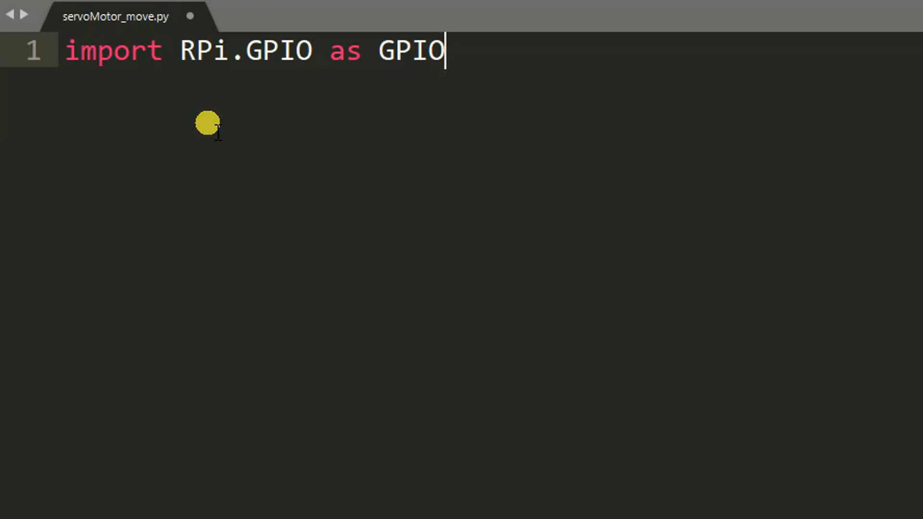
key(Return)
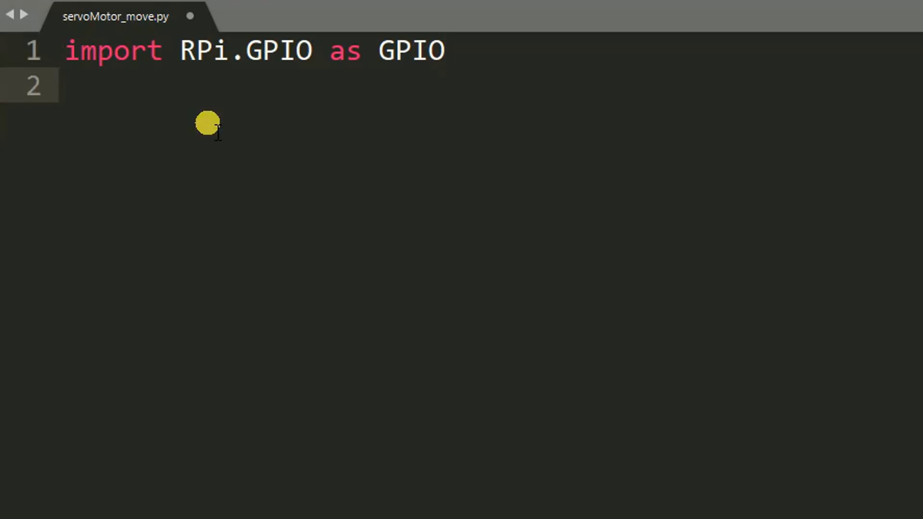
- Write the line 'from time import sleep' and begin the next line
text(f)
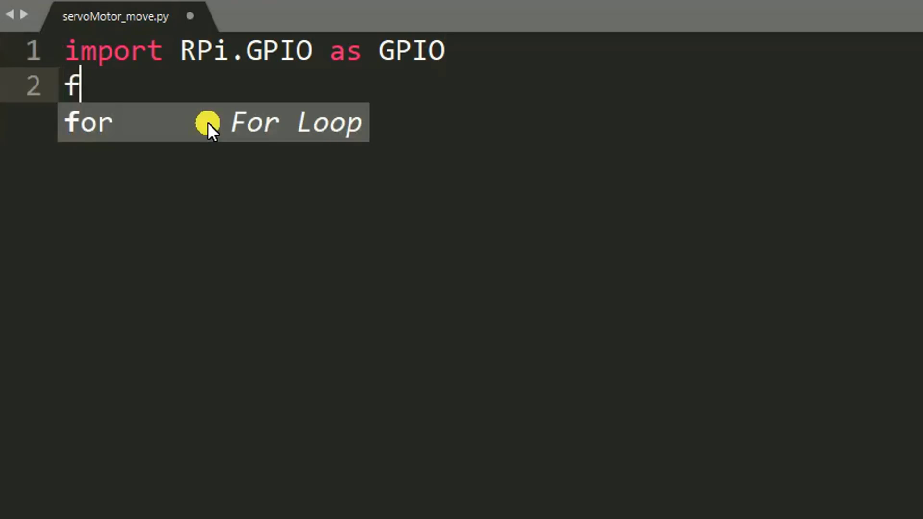
text(rom time)
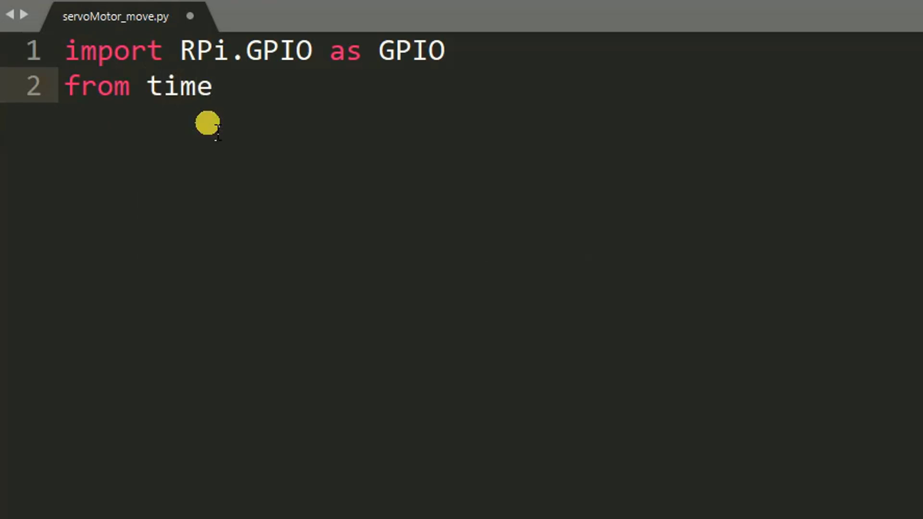
text(impoe)
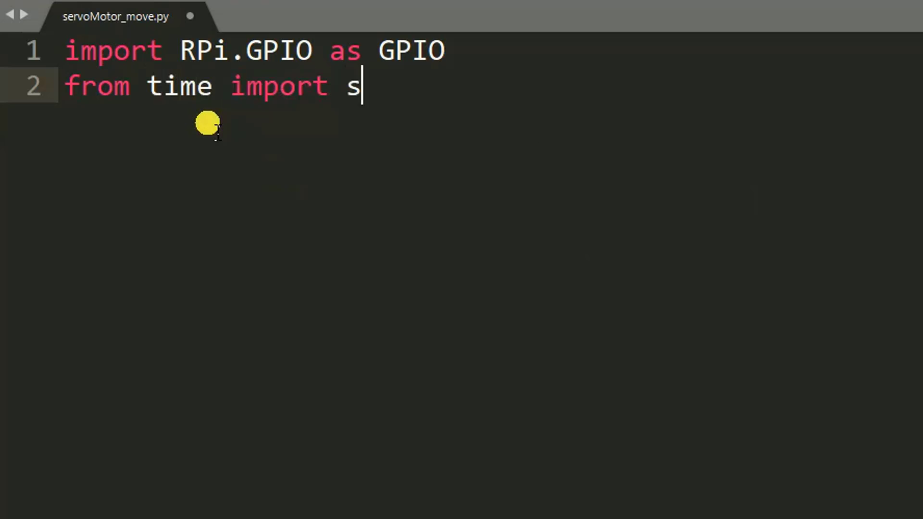
text(leep)
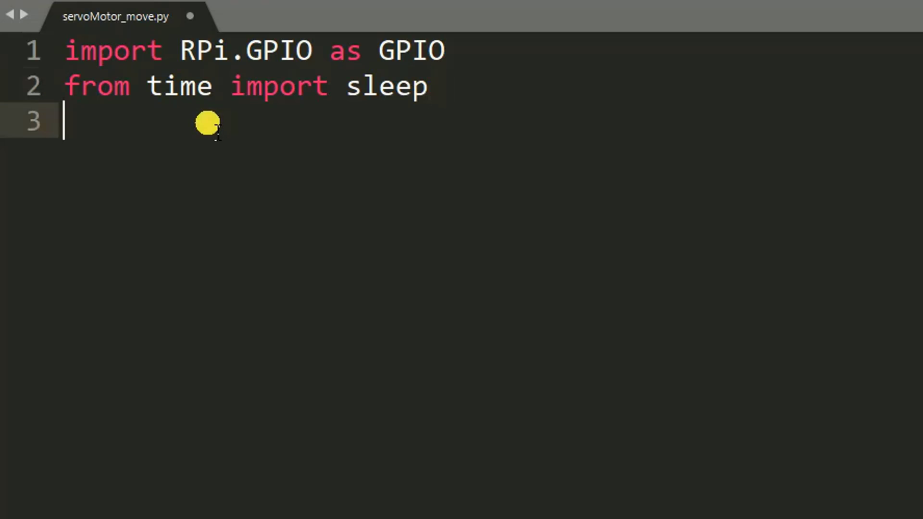
text(G)
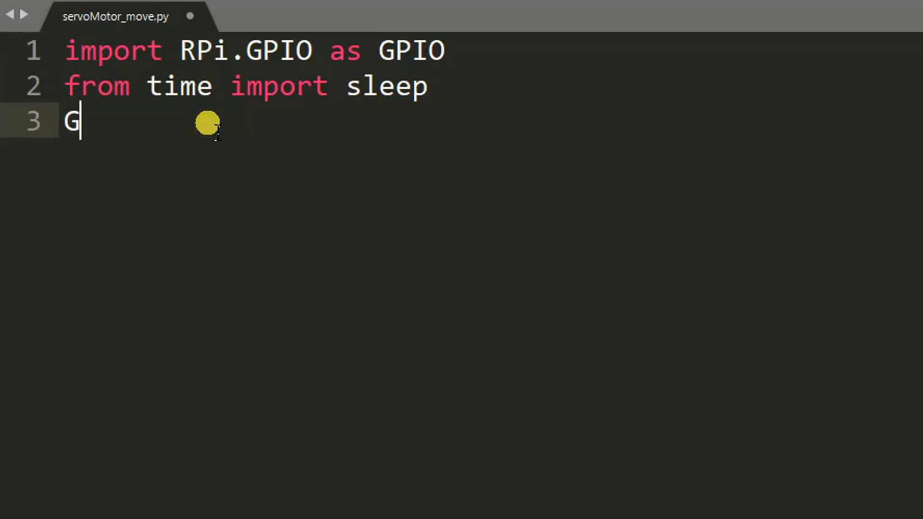
- Write 'GPIO.setmode(GPIO.BOARD)' on line 3
text(PIO.)
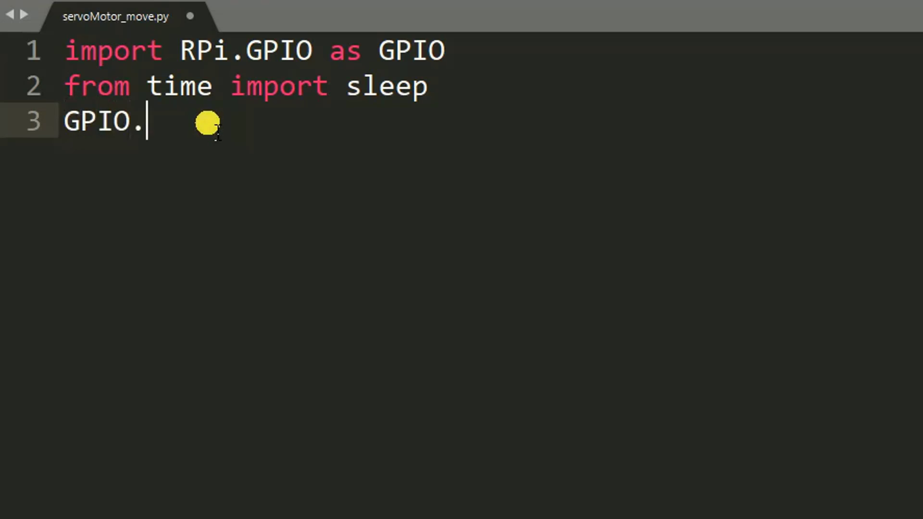
text(s)
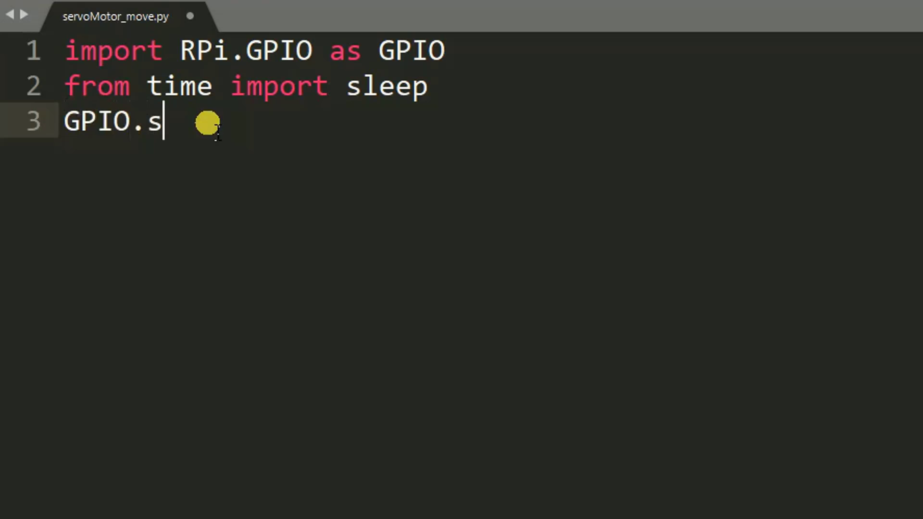
text(etmode)
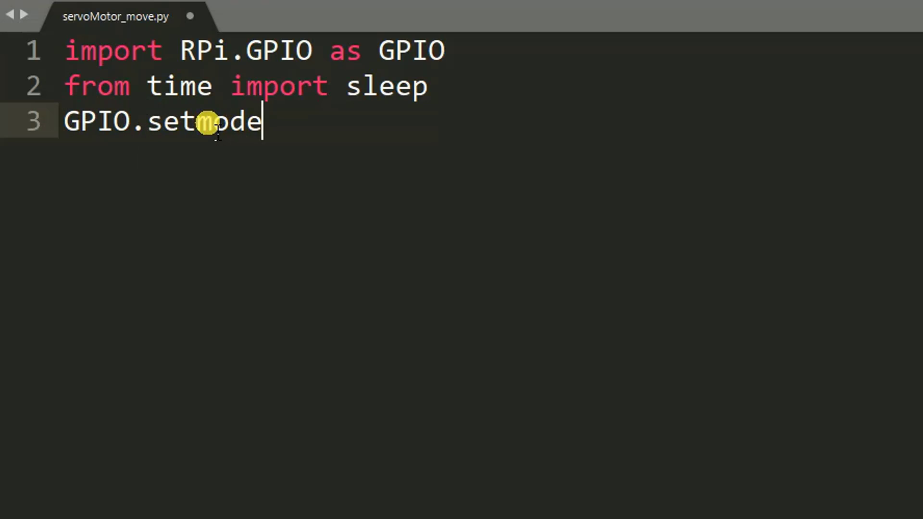
text(())
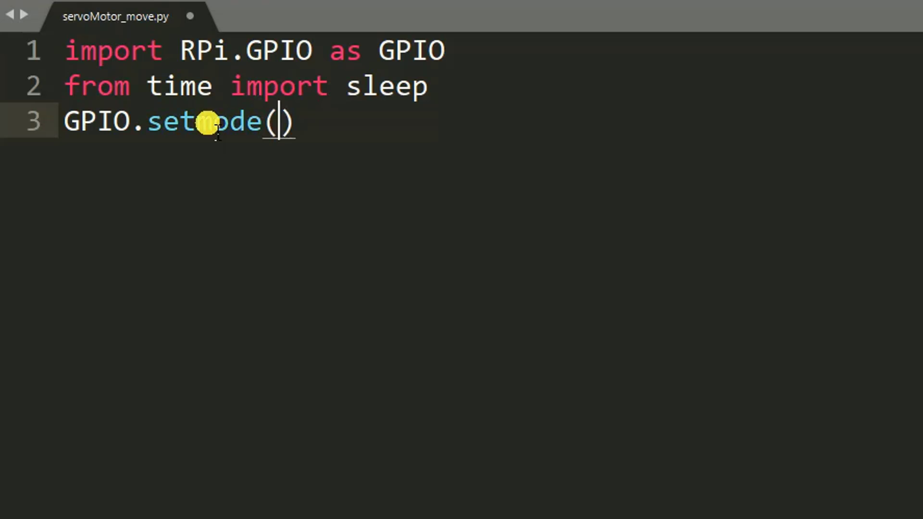
text(GPIO)
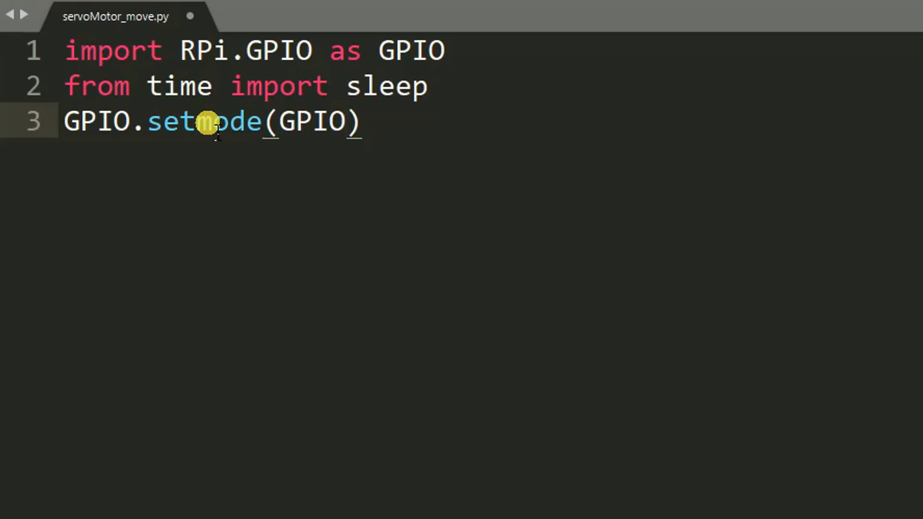
text(.B)
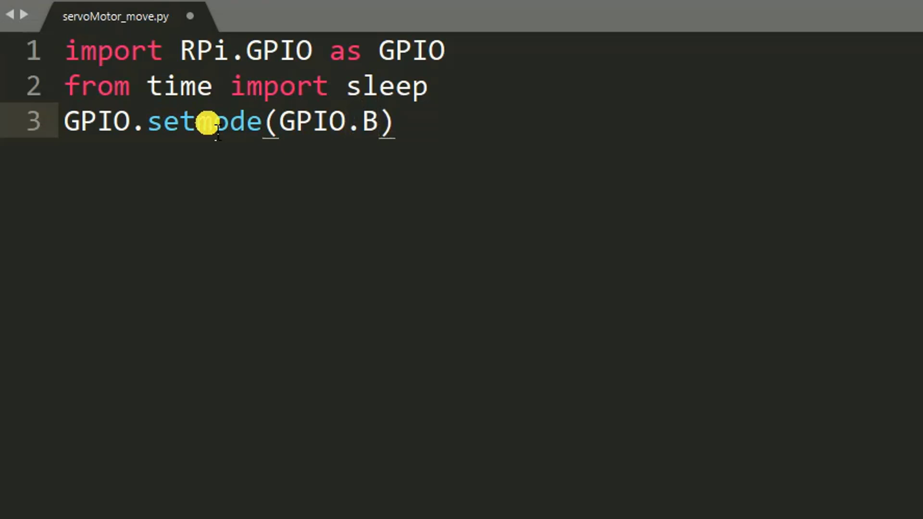
text(OARD)
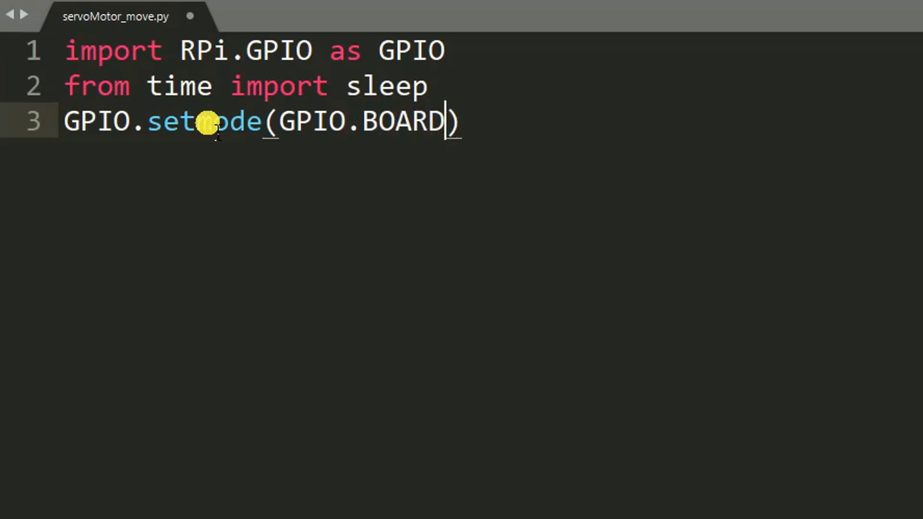
click(448, 122)
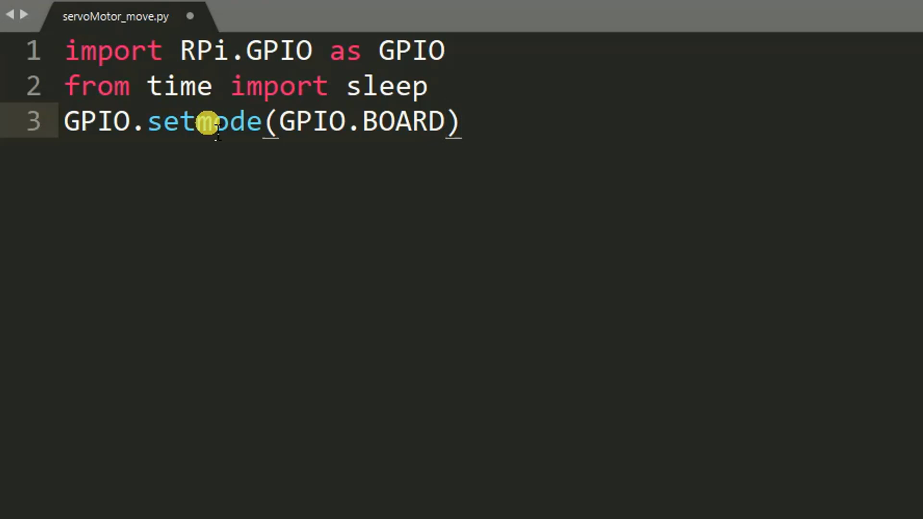
key(Return)
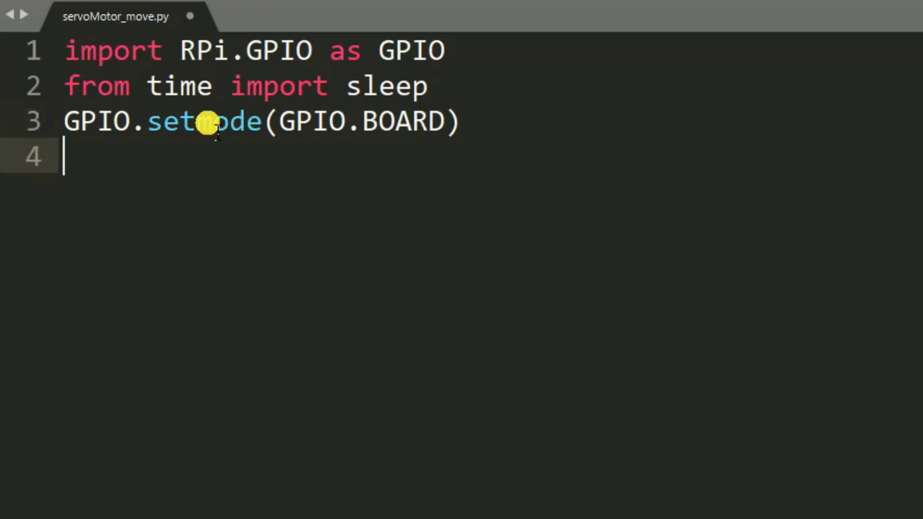
- Clear a mistyped word so line 4 stays blank and move to line 5
text(se)
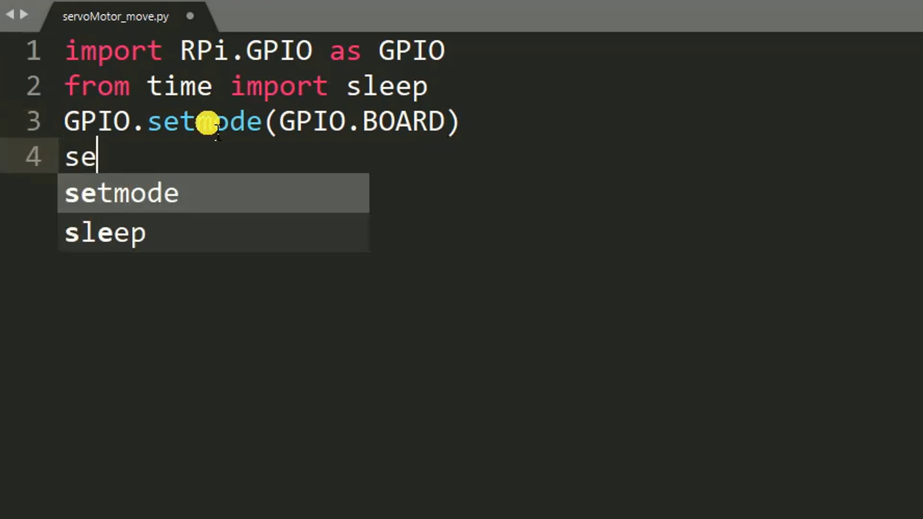
text(t)
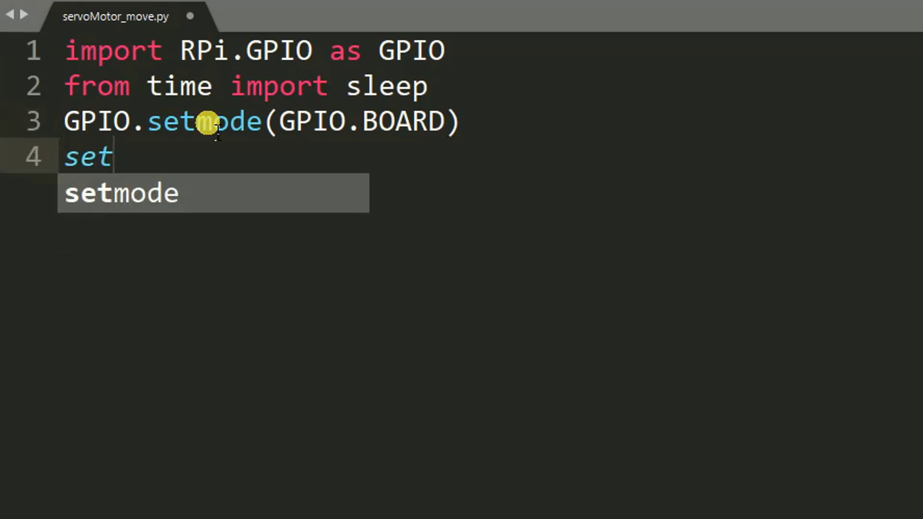
key(Backspace)
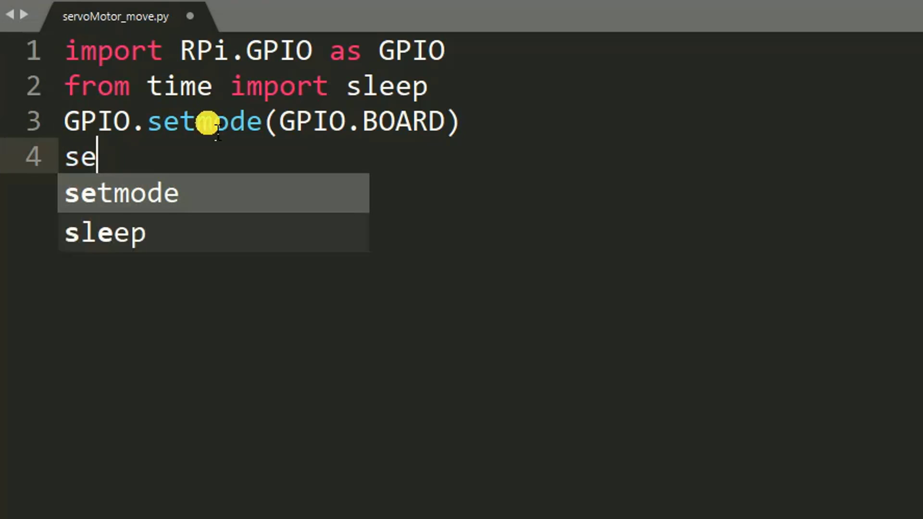
key(Backspace)
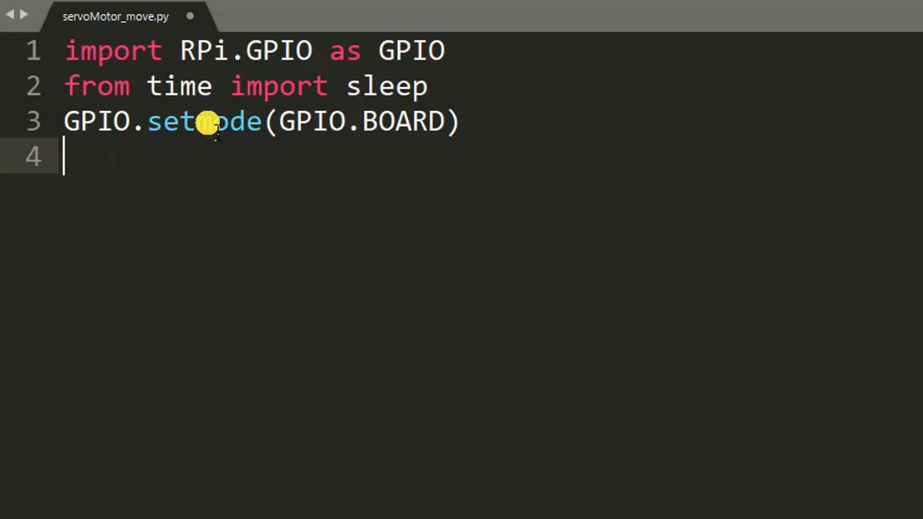
key(enter)
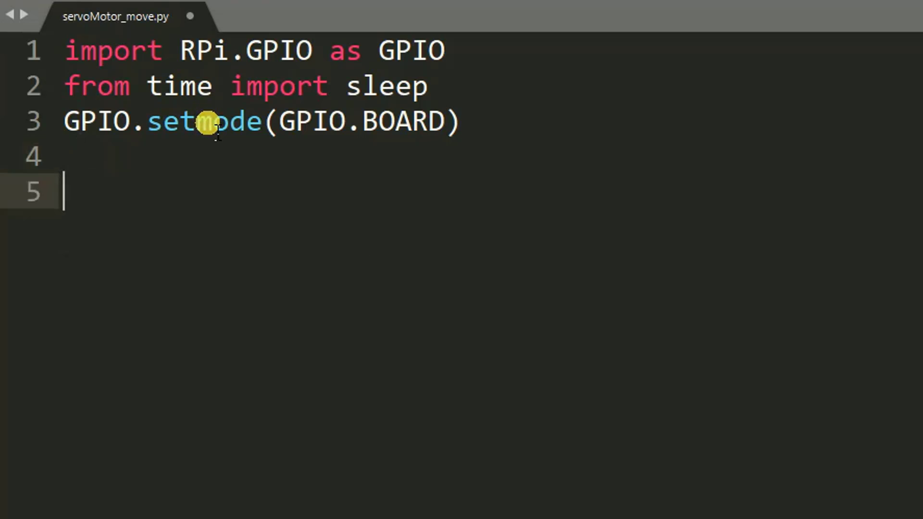
- Write 'GPIO.setup(11, GPIO.OUT)' to configure pin 11 as an output
text(GPIO)
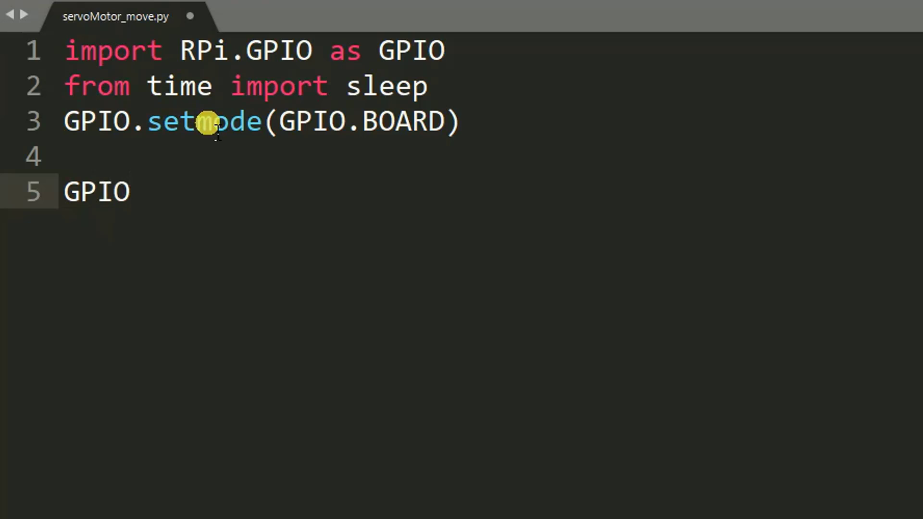
text(.se)
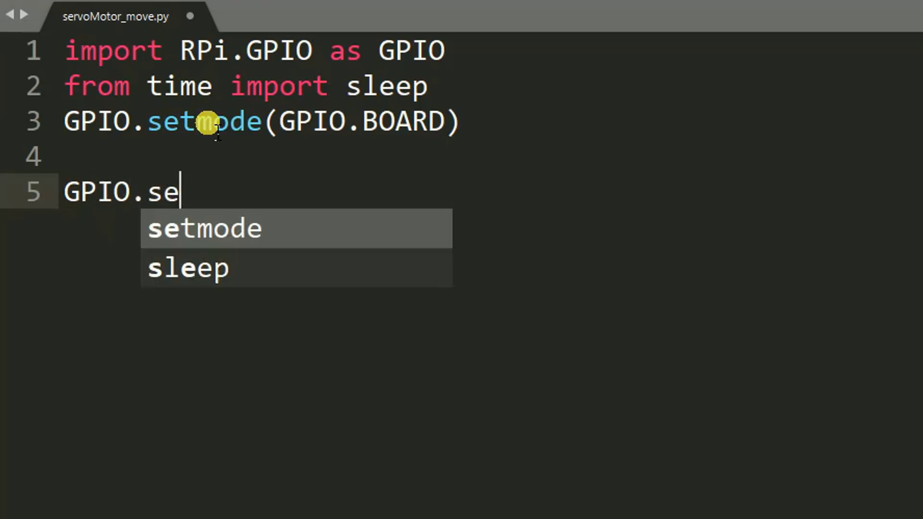
text(tup)
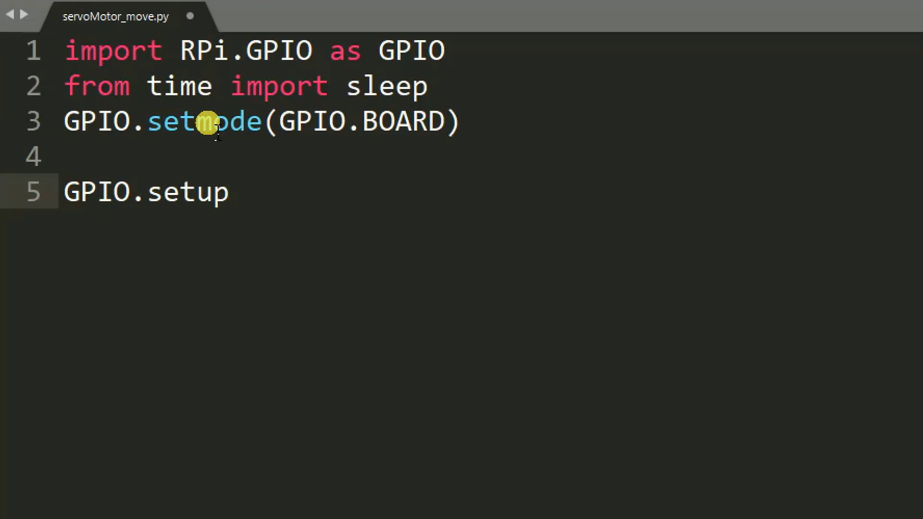
text(())
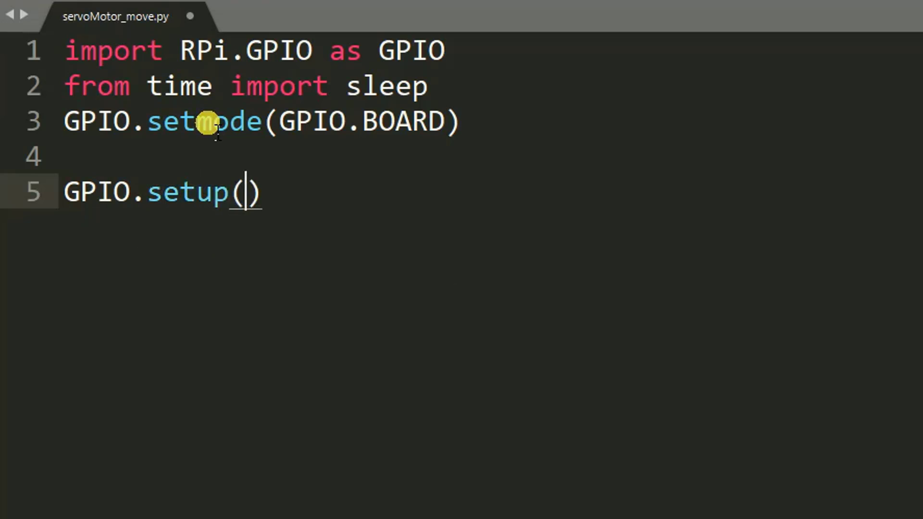
text(11,)
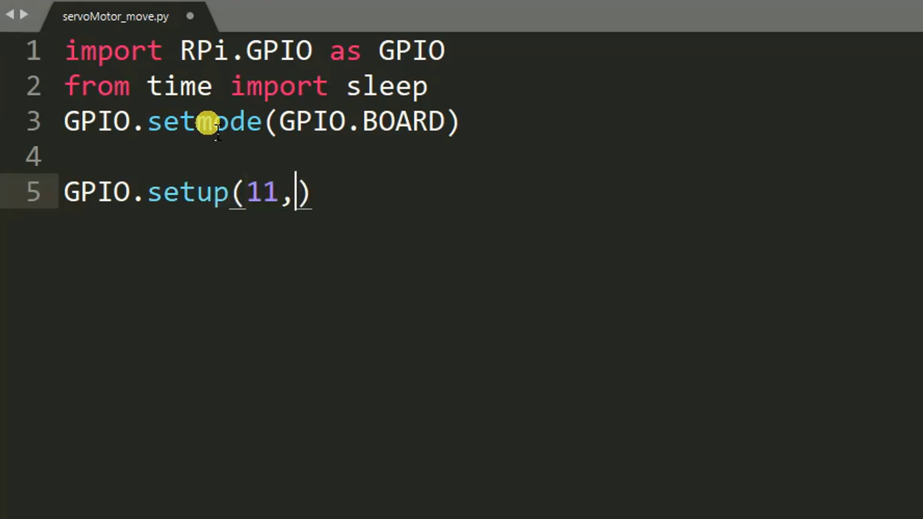
text(G)
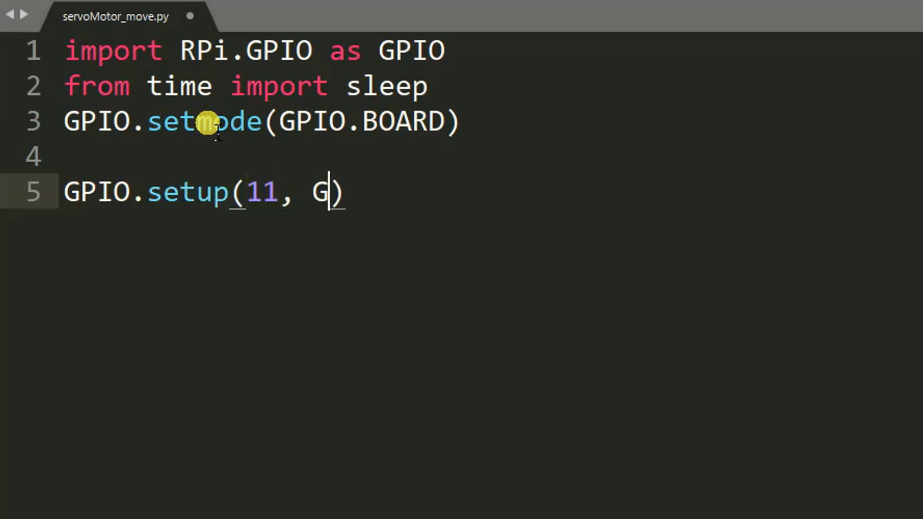
text(PIO)
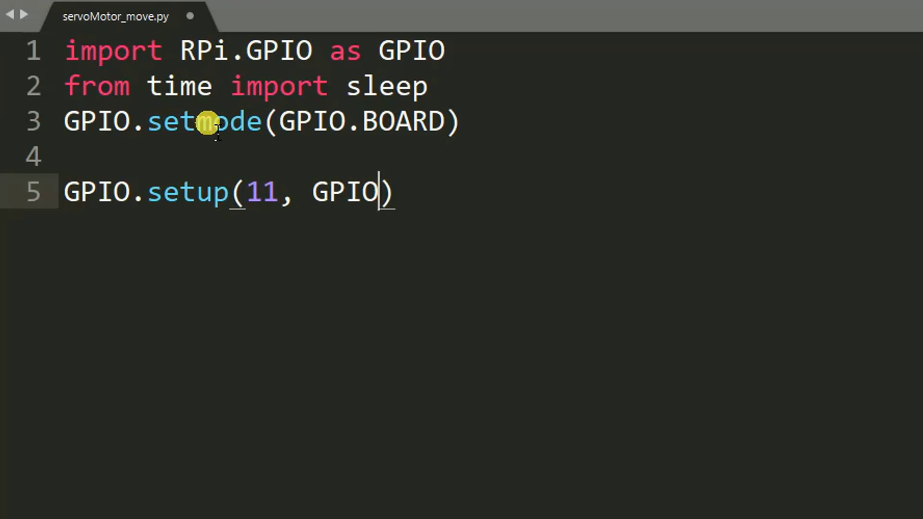
text(.OU)
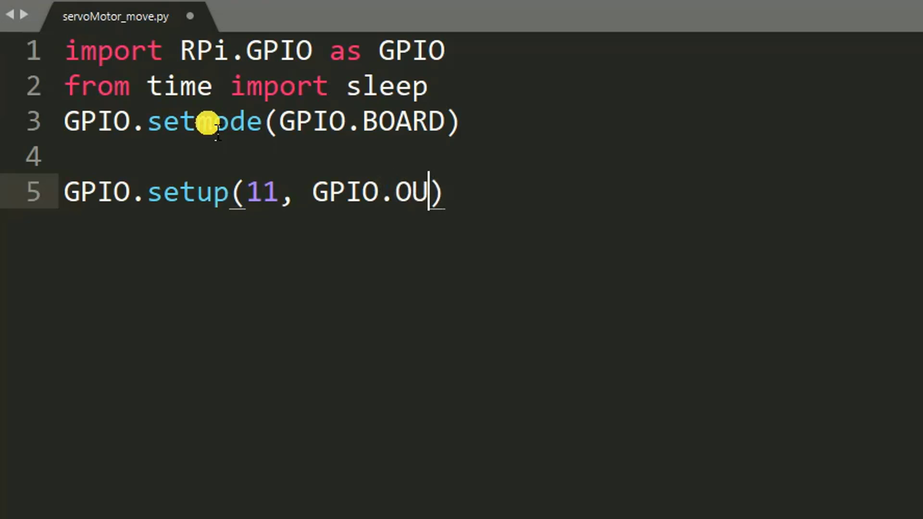
text(T)
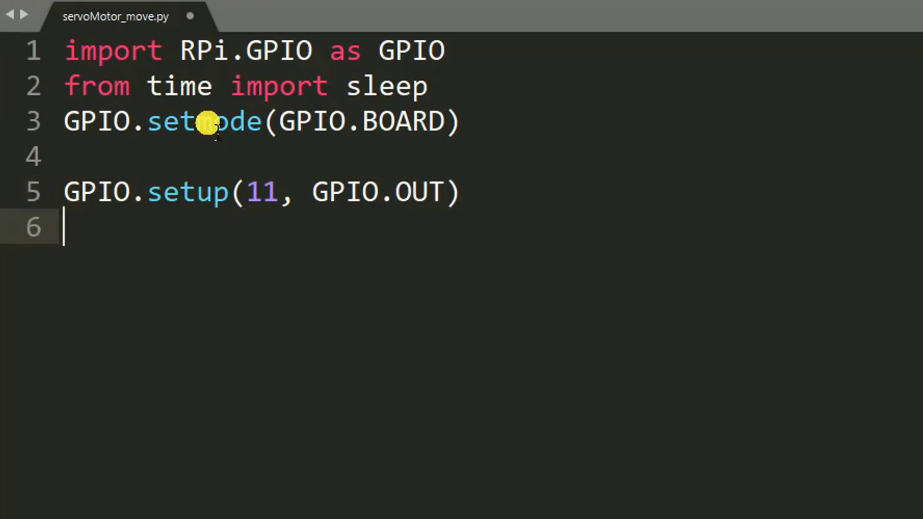
- Write 'p = GPIO.PWM(11, 50)' creating a 50 Hz PWM object on pin 11
text(p)
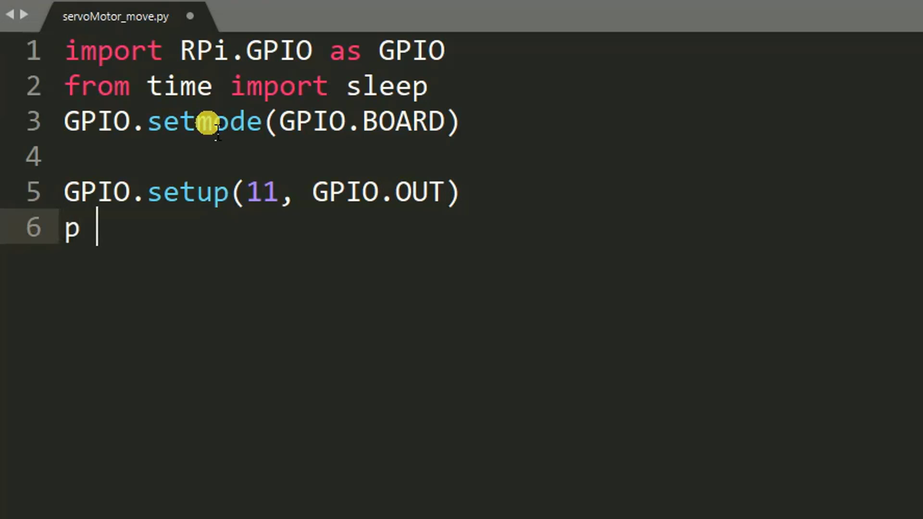
text(=)
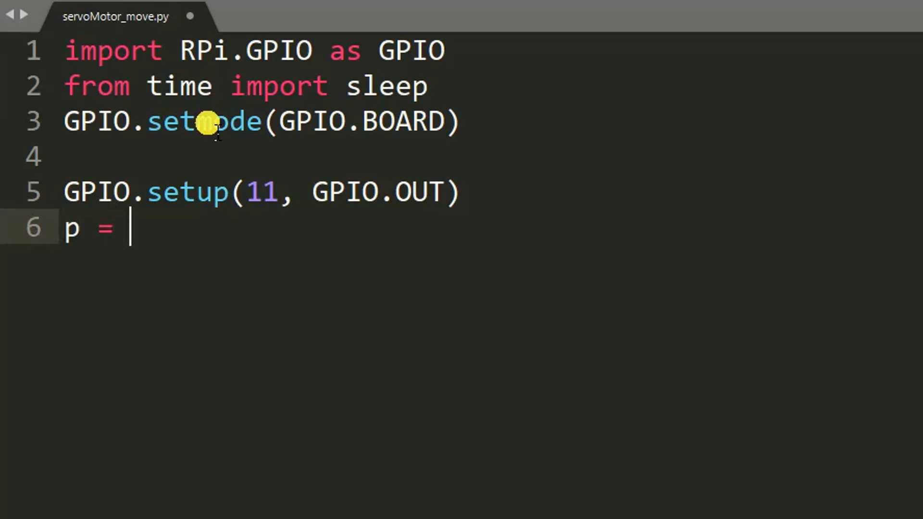
text(GPIO)
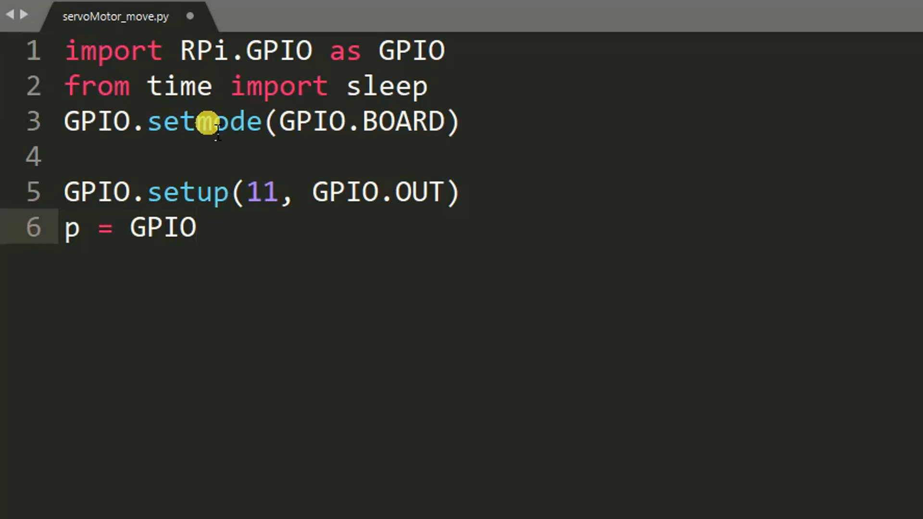
text(.PWM)
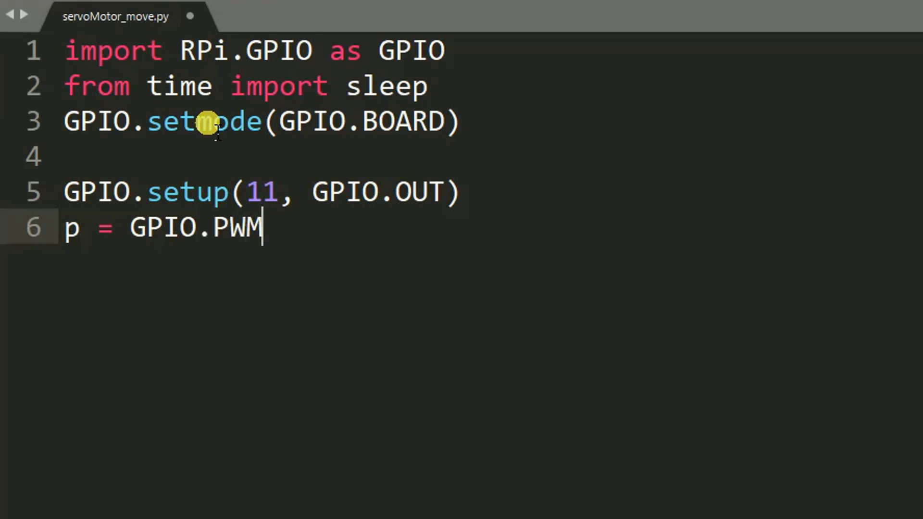
text((11,)
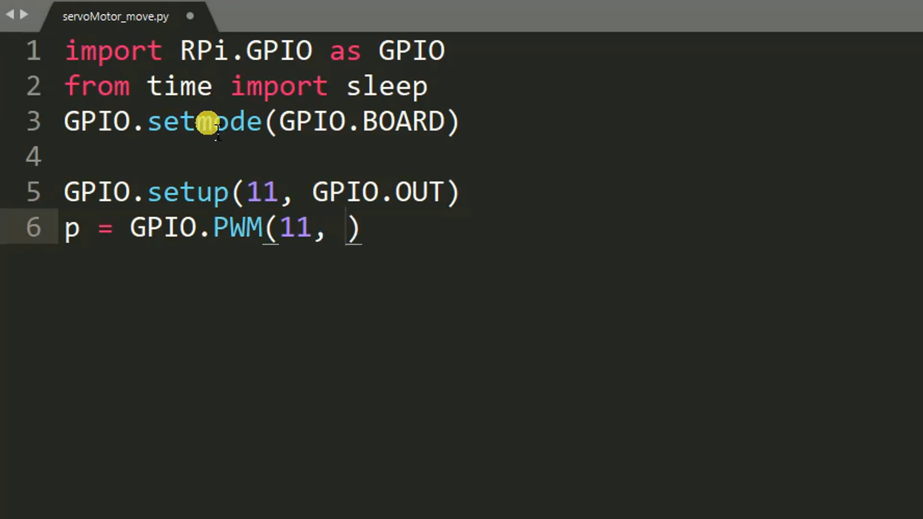
text(50)
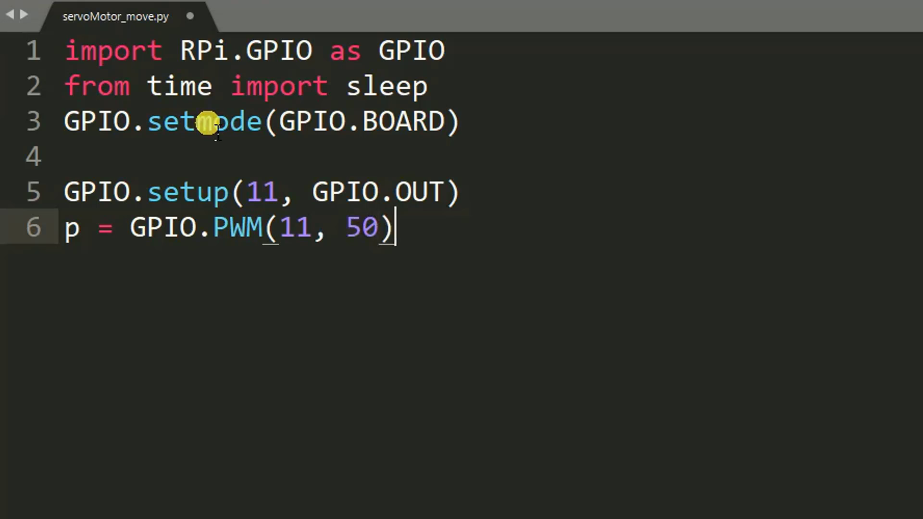
key(Return)
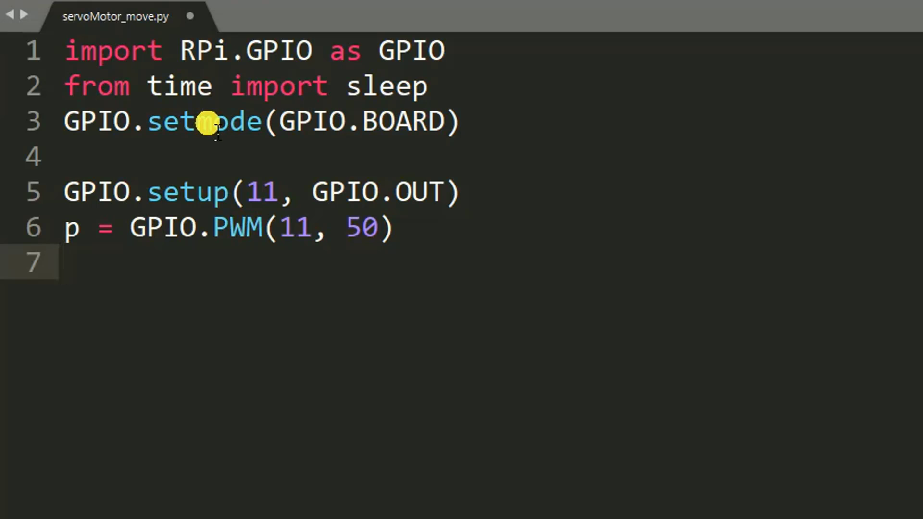
- Write 'p.start(0)' to start the PWM at duty cycle 0 and begin a new line
text(p.s)
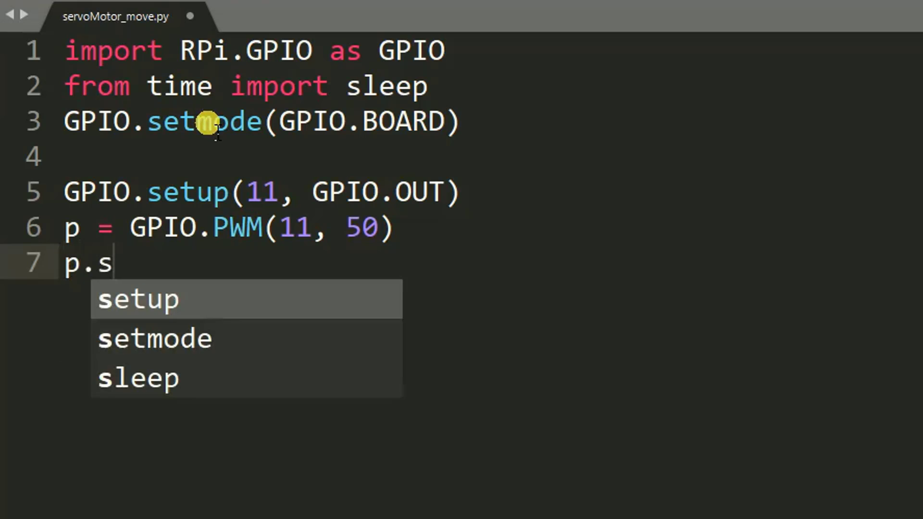
text(tart)
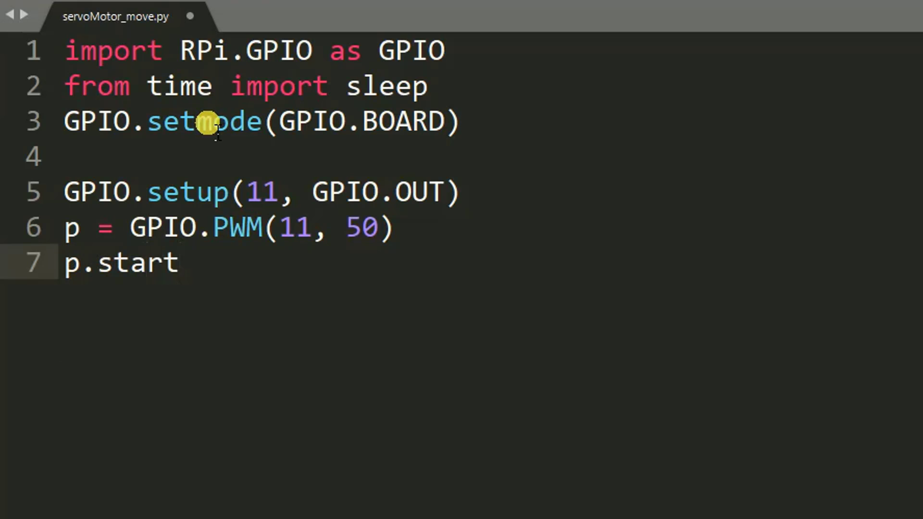
text((0))
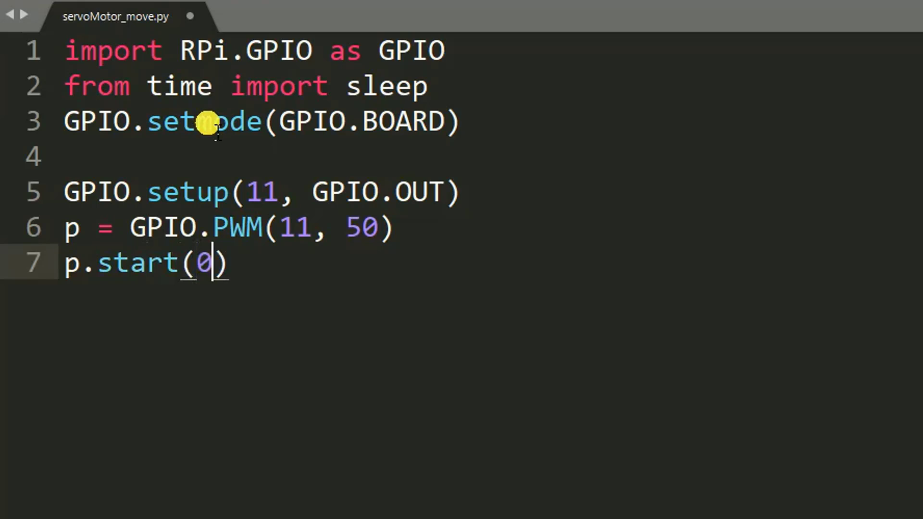
click(229, 261)
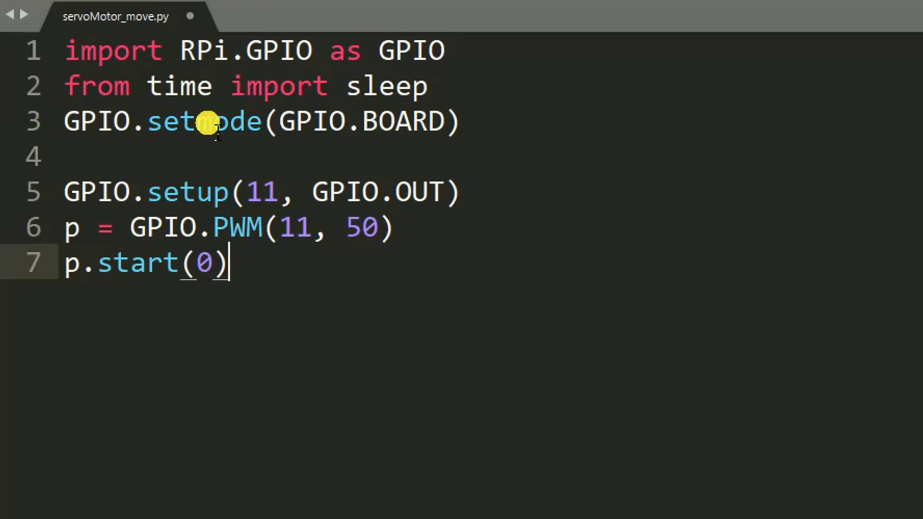
key(Return)
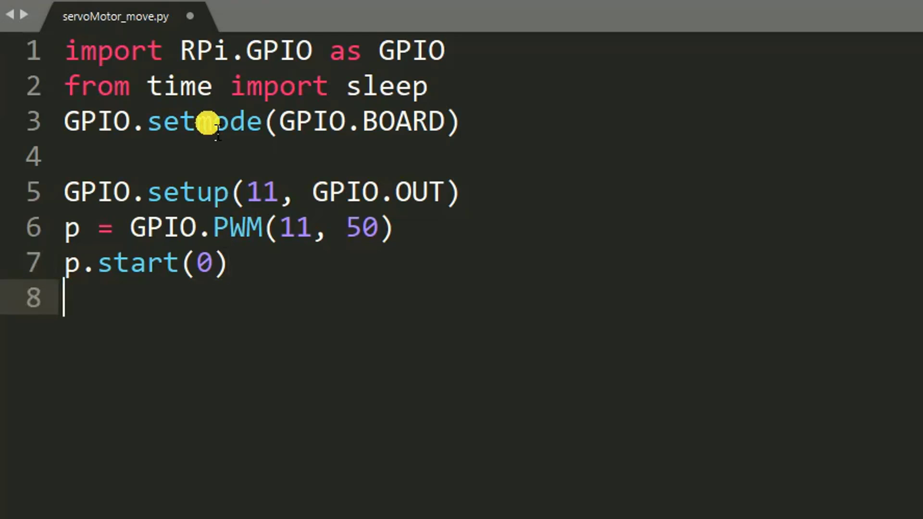
- Write print("Answer Below Question, if correct servo motor ...") on line 9
text(p)
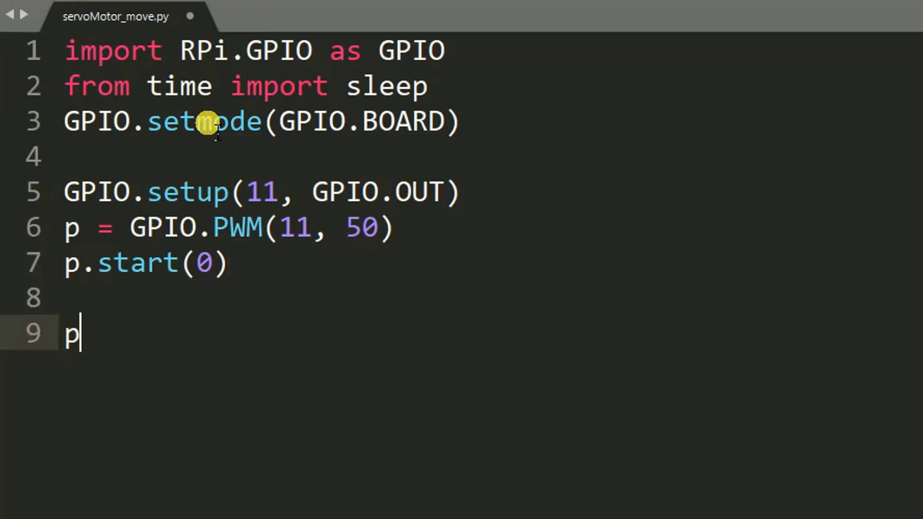
text(rint)
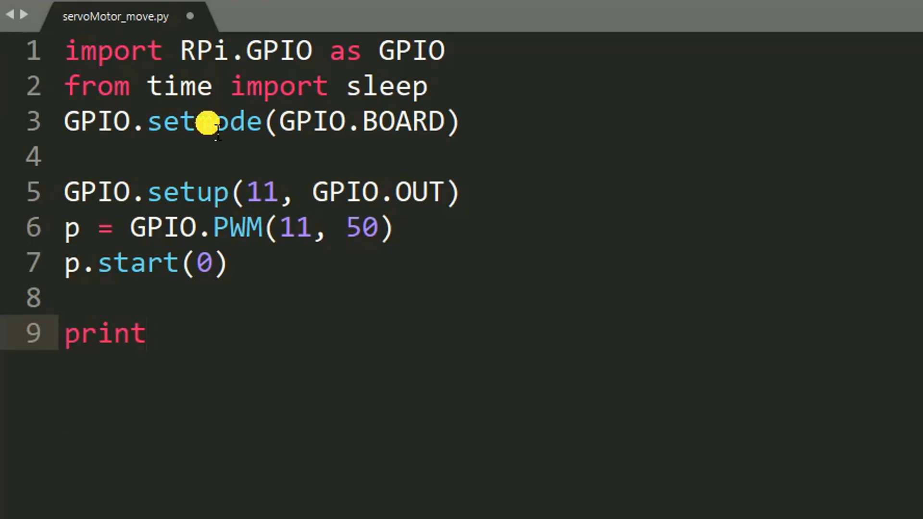
text(())
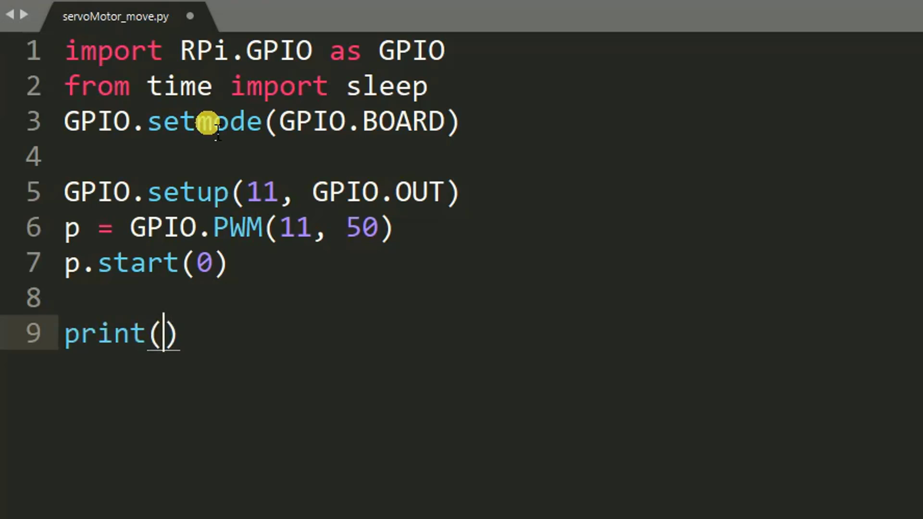
text("")
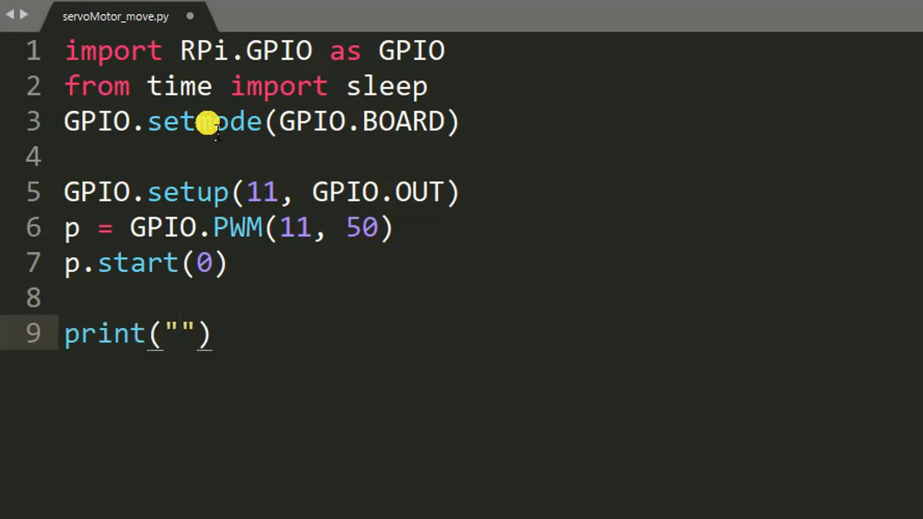
text(Answer)
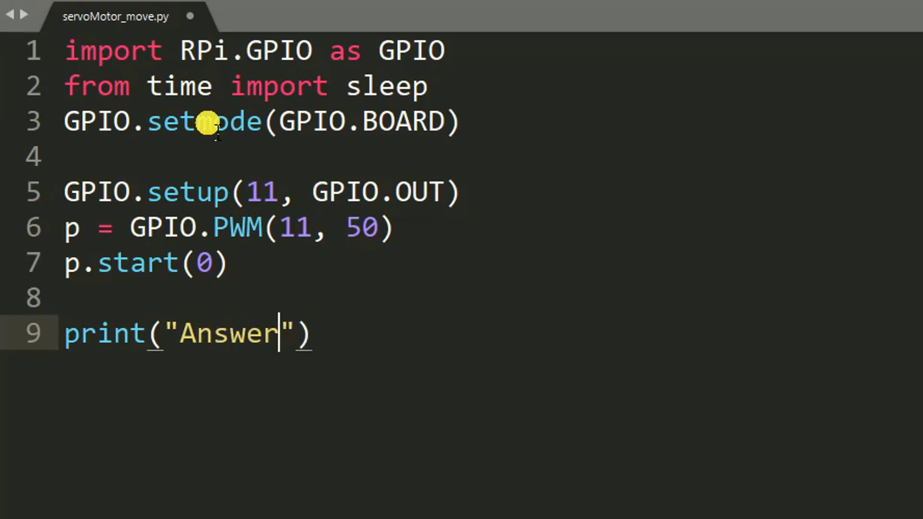
text(Bel)
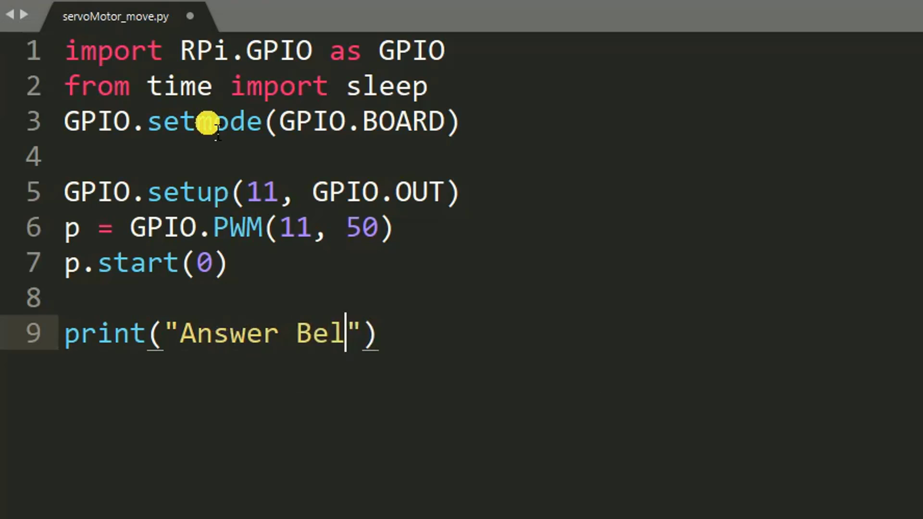
text(ow Qu)
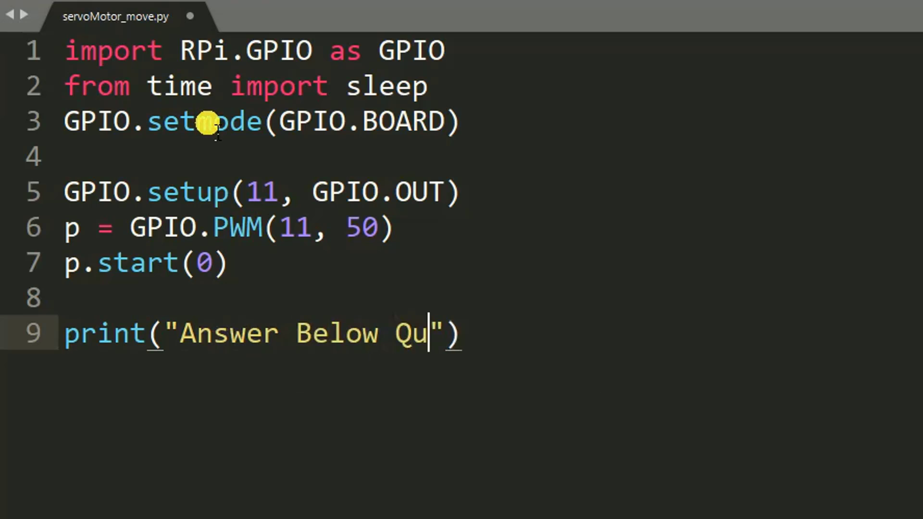
text(estion)
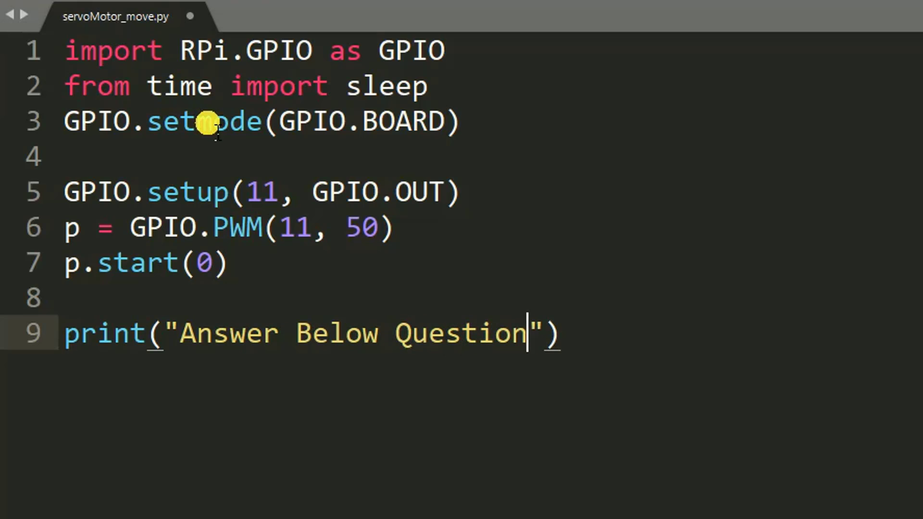
text(, if)
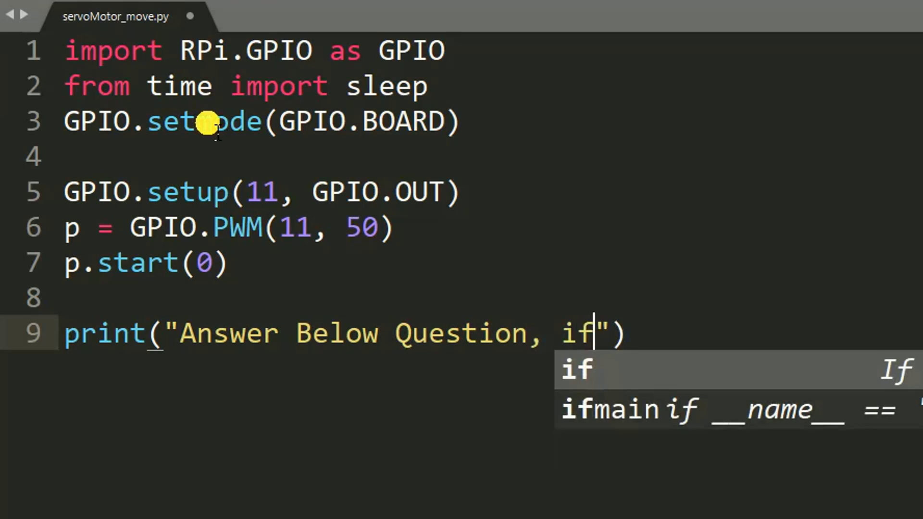
text(corr)
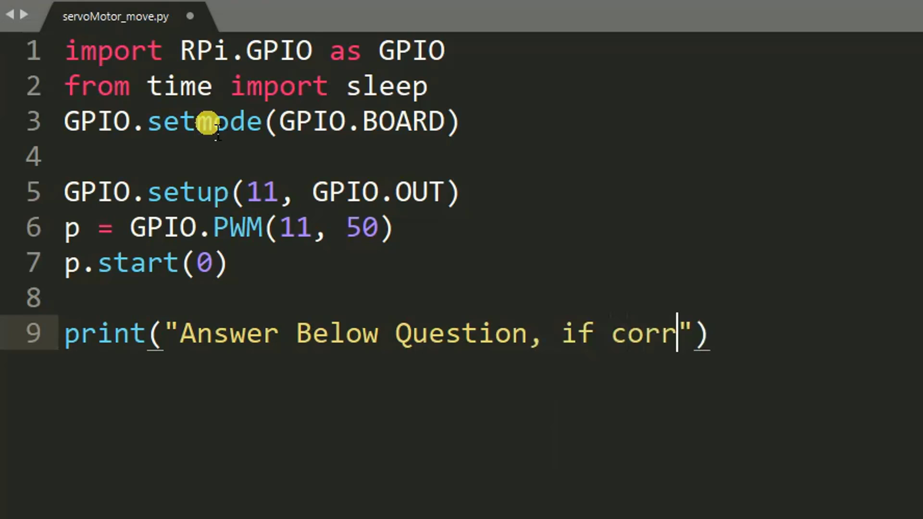
text(ect)
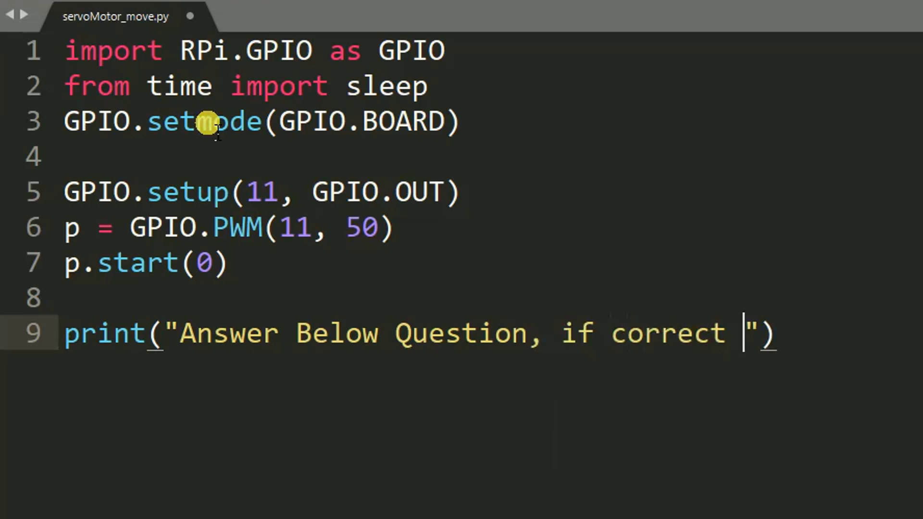
text(servo)
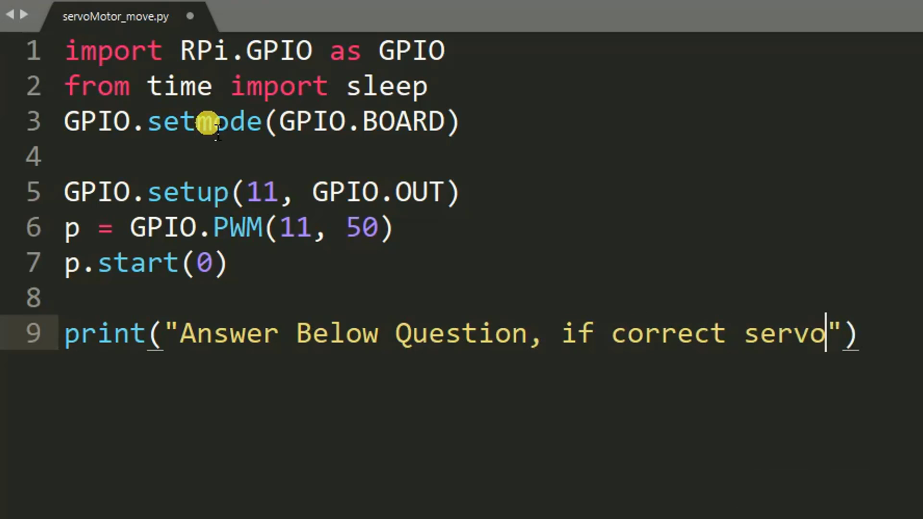
text(mot)
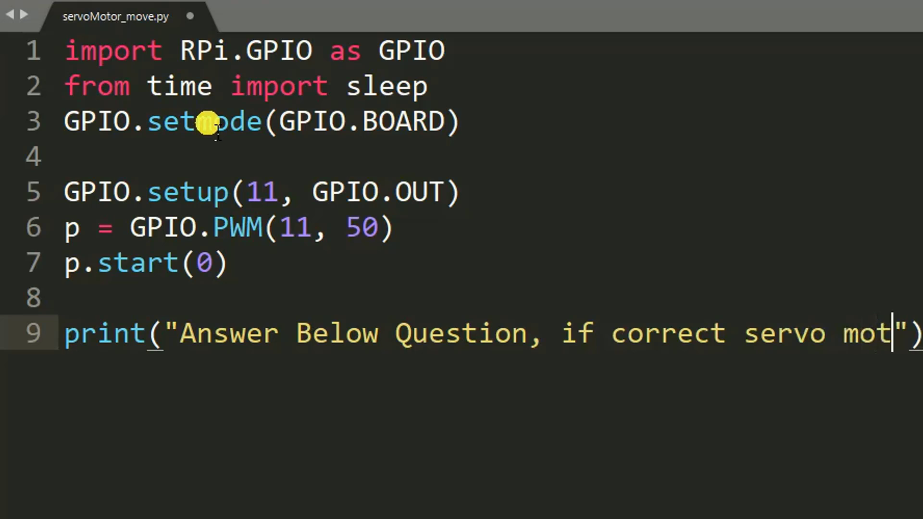
text(or)
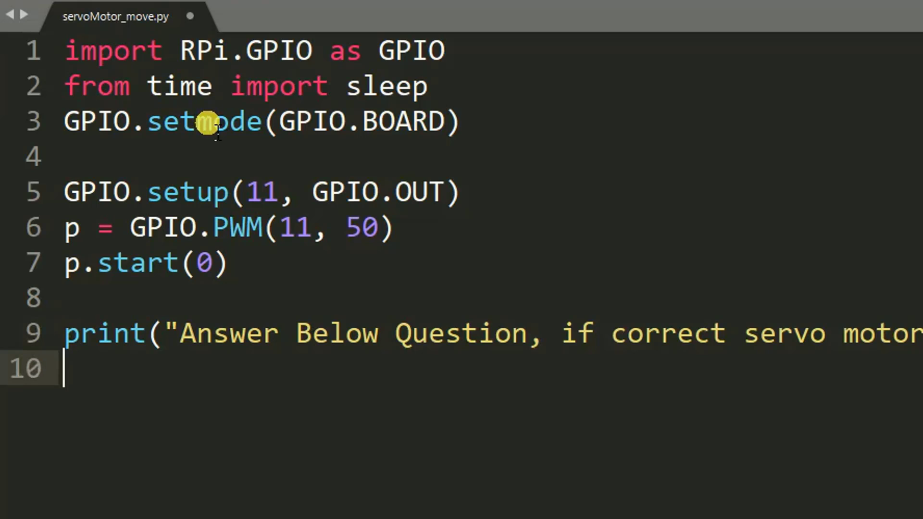
- Write 'answer = input("2 x 2 = ? : ")' on line 10
text(pri)
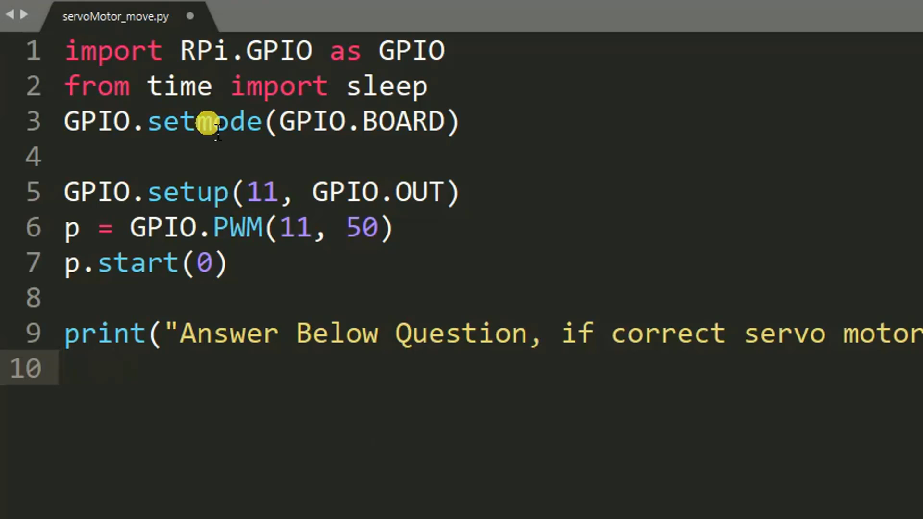
text(answer)
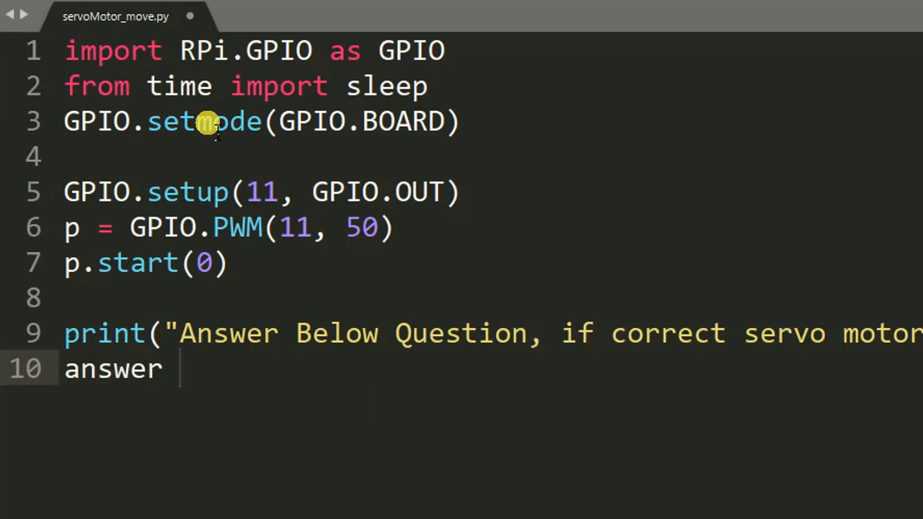
text(= inp)
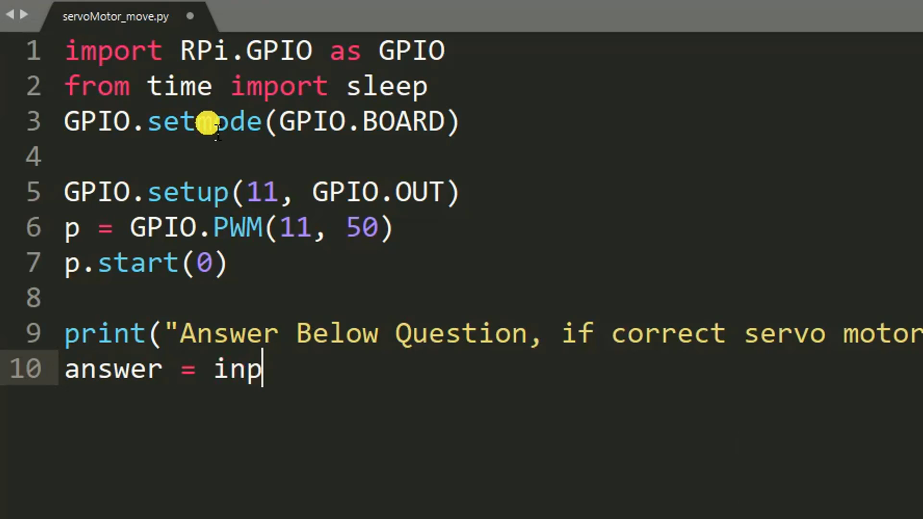
text(ut)
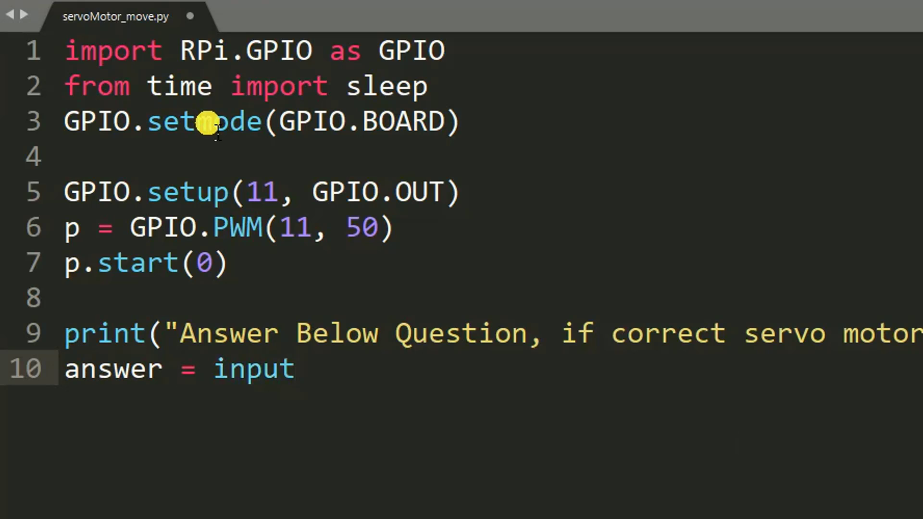
text((""))
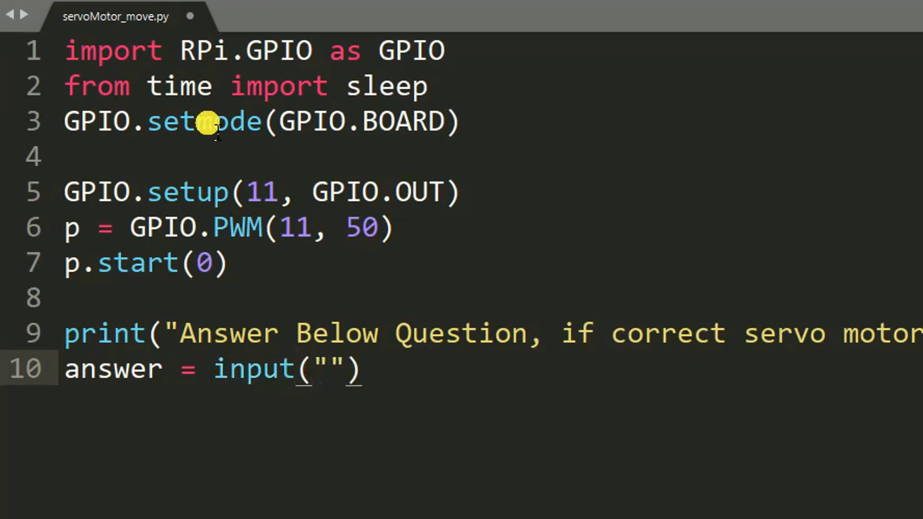
text(2)
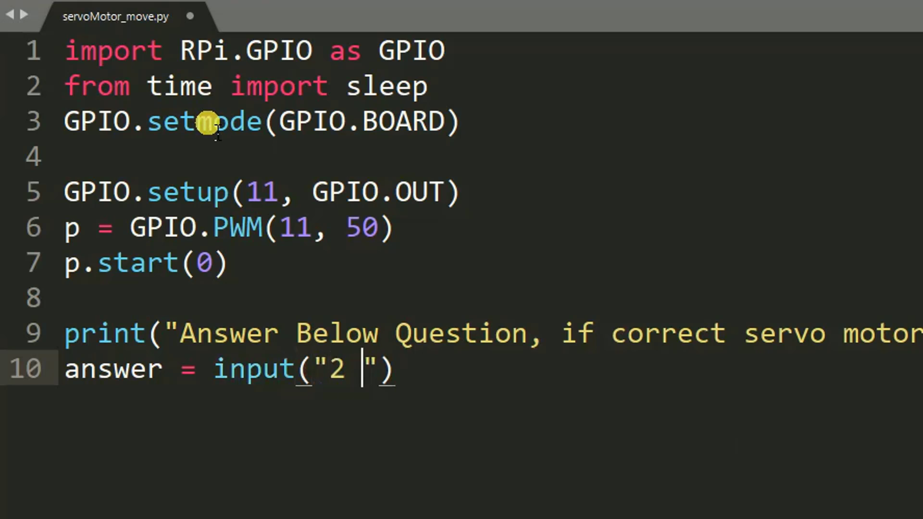
text(x)
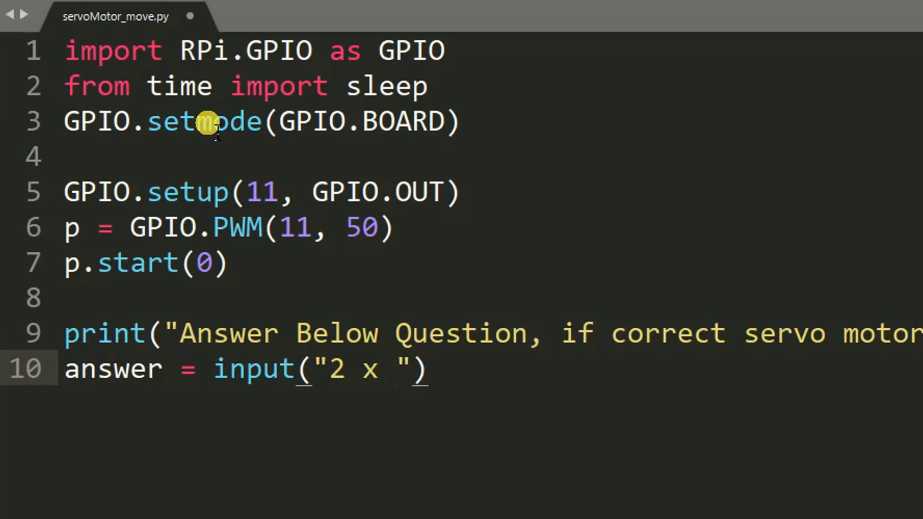
text(2 =)
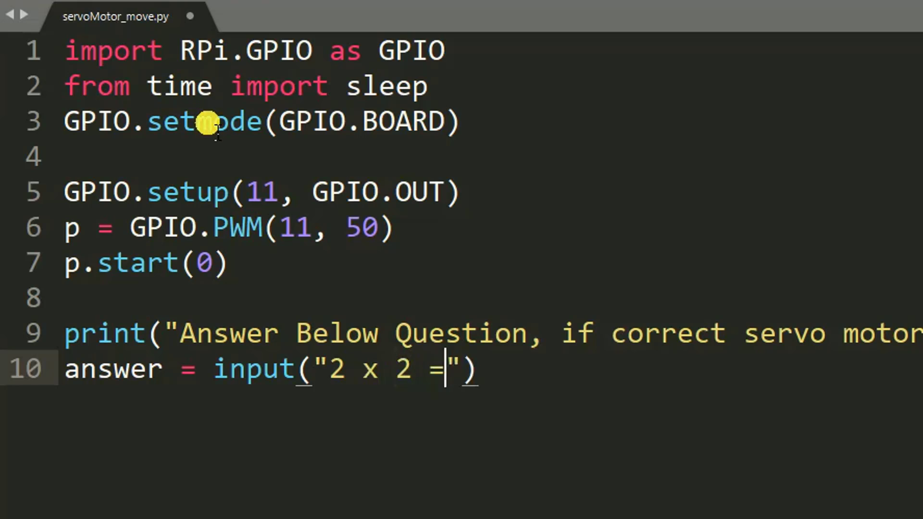
text(?)
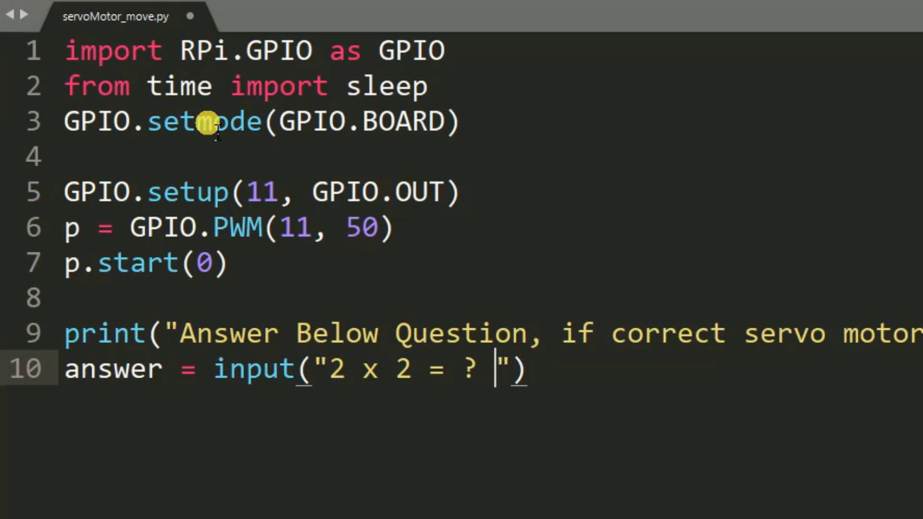
text(:)
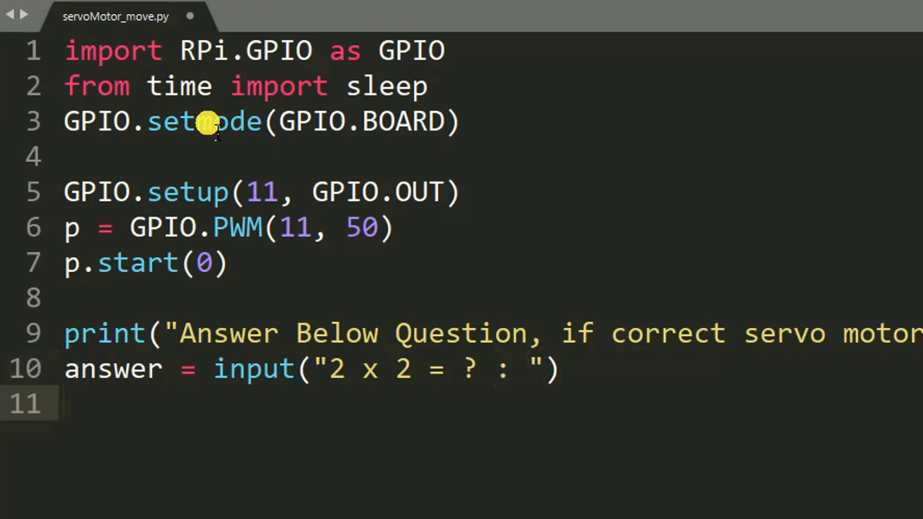
- Write the condition 'if answer == 4:'
text(i)
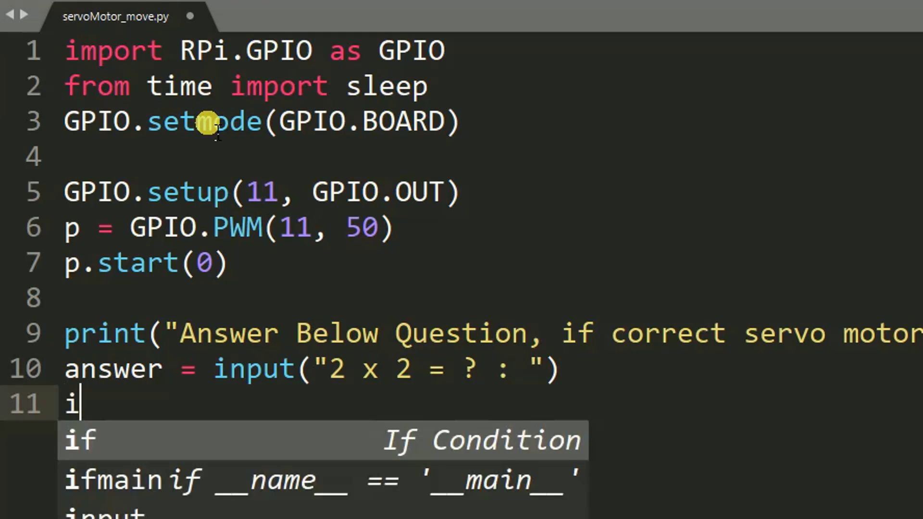
text(f)
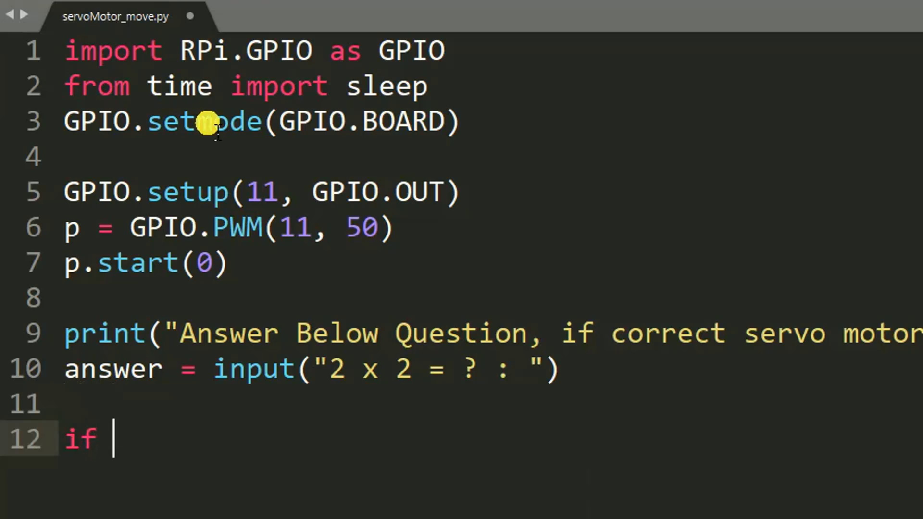
text(answer)
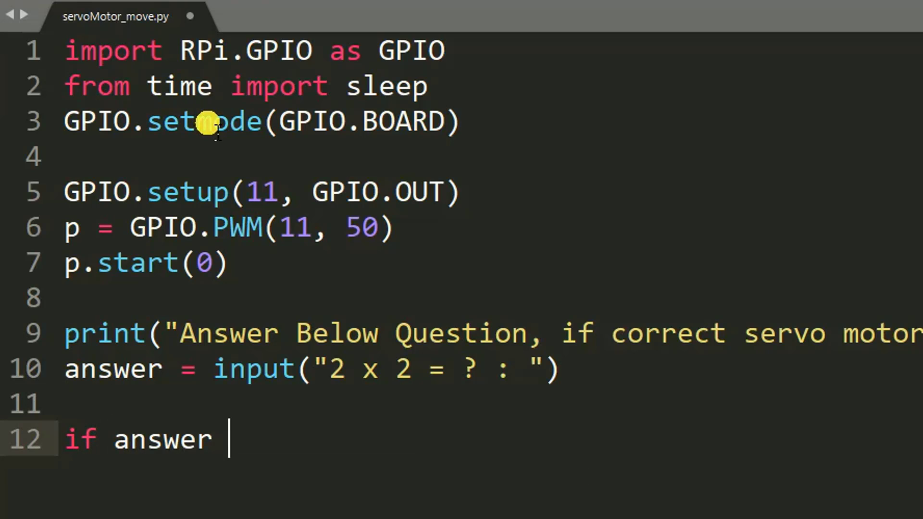
text(== 4:)
text(# move sevo back and forth)
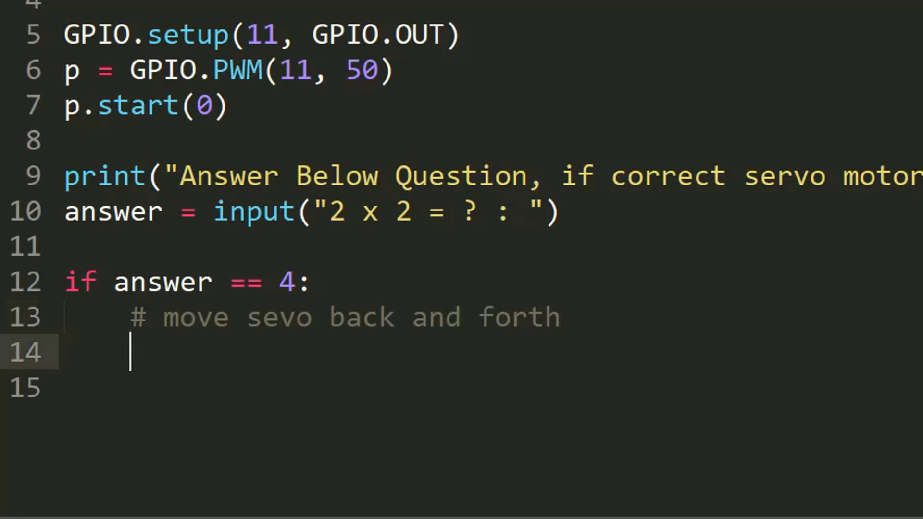
- In the if-branch set duty cycle 3, sleep 1, duty cycle 12, sleep 1
text(p.ChangeDutyCycle(3)
click(494, 389)
text(sleep(1)
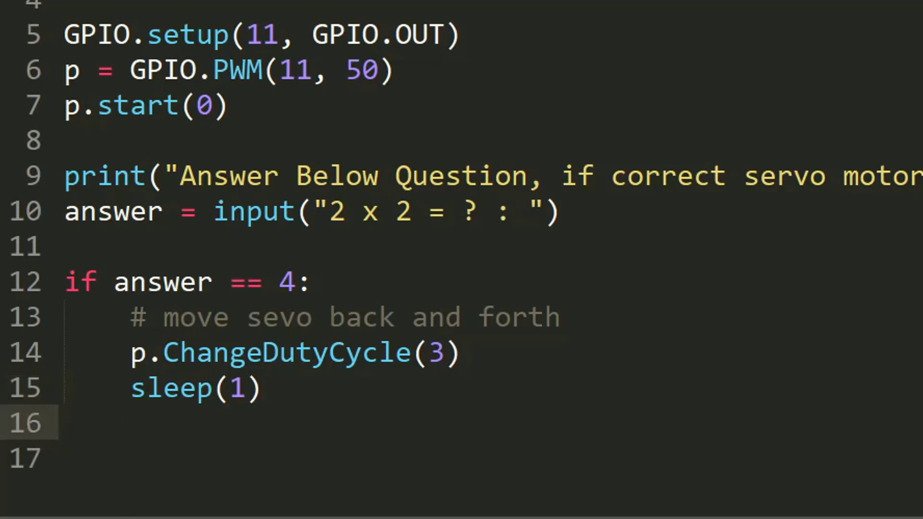
text(p.ChangeDutyCycle(12))
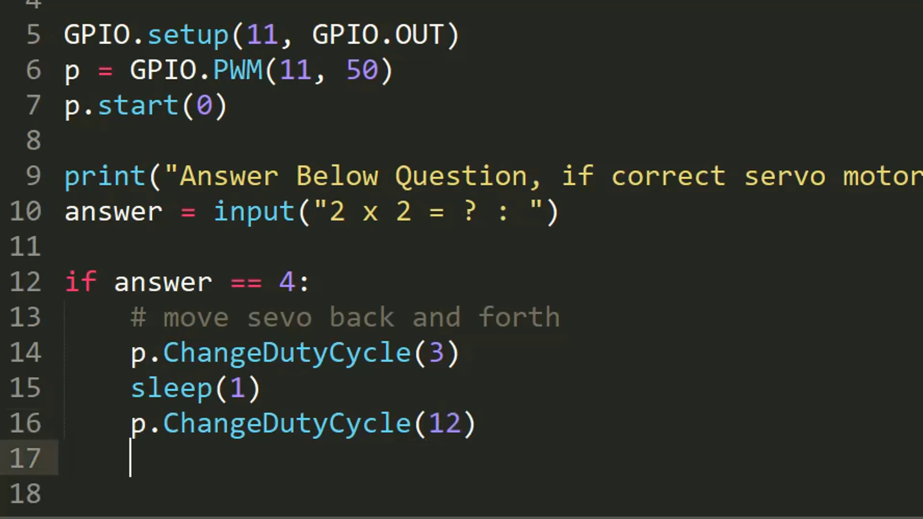
text(sleep(1)
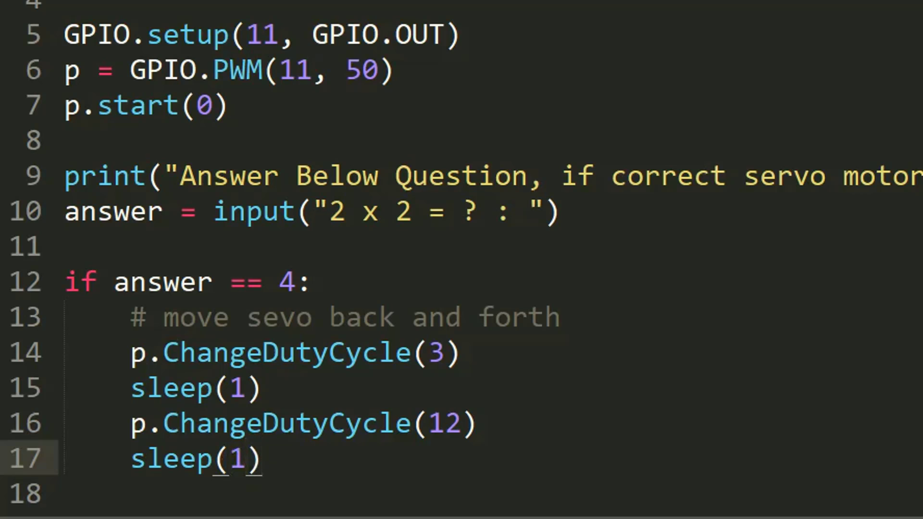
- Write an else branch printing "Can not move servo motor the answer is wr…"
text(el)
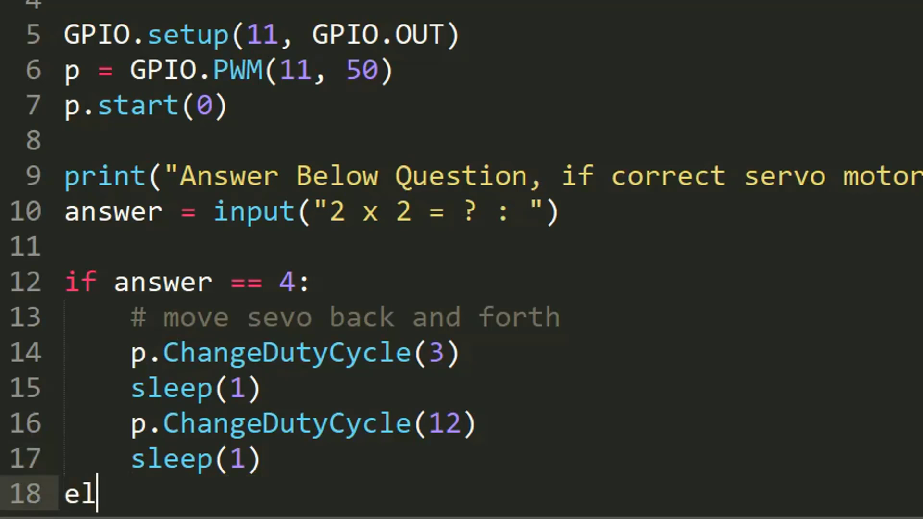
text(se:)
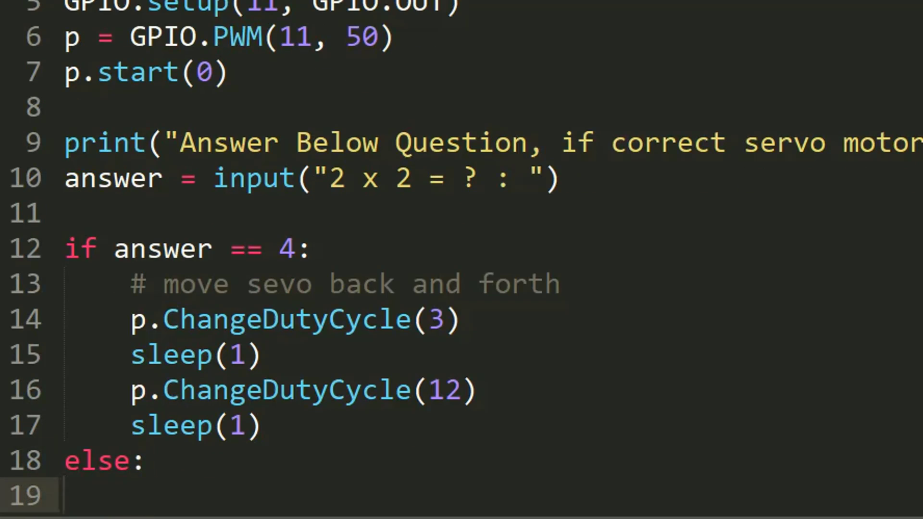
text(print)
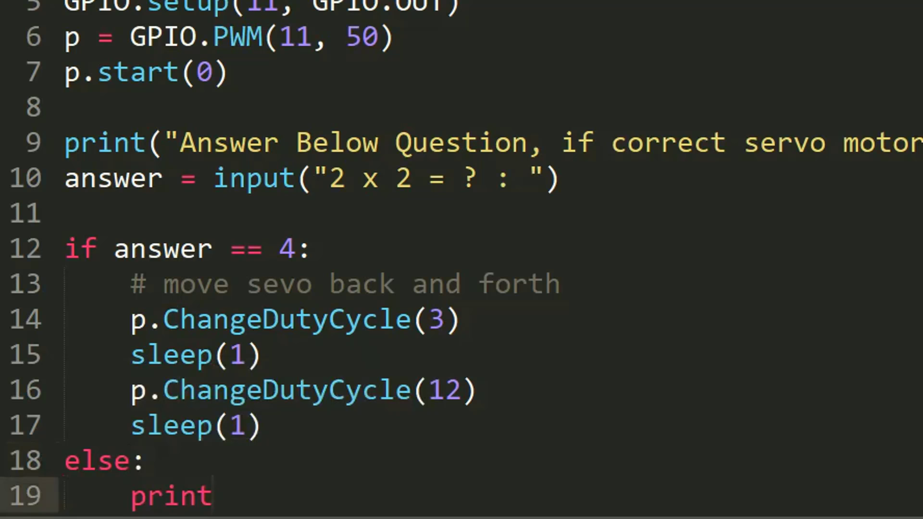
text(())
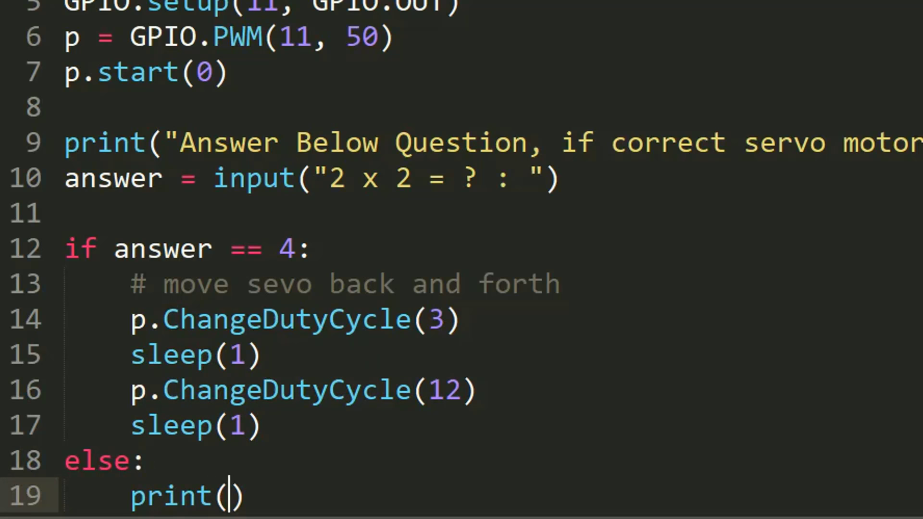
text(")
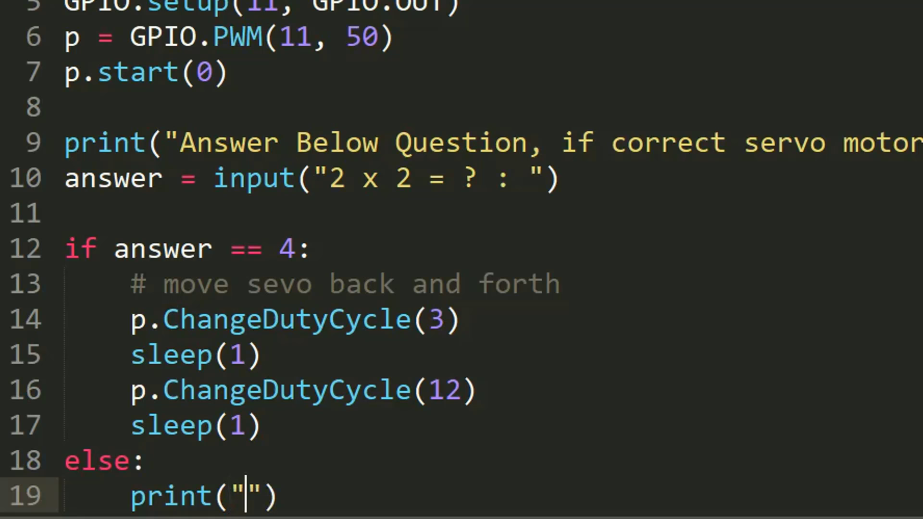
text(C)
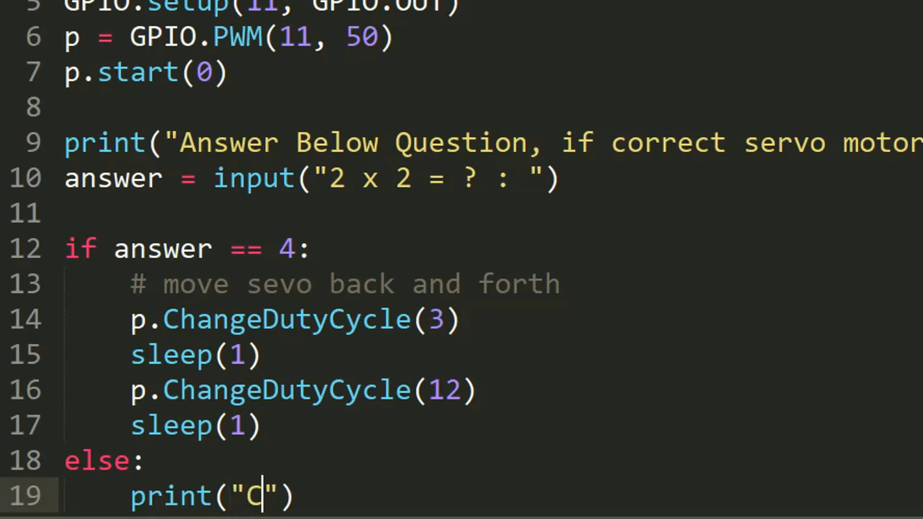
text(an not)
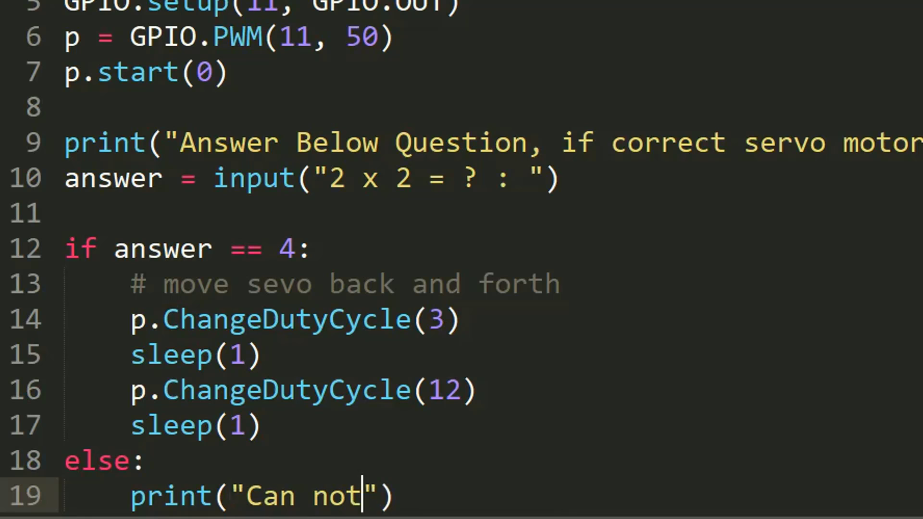
text(move s)
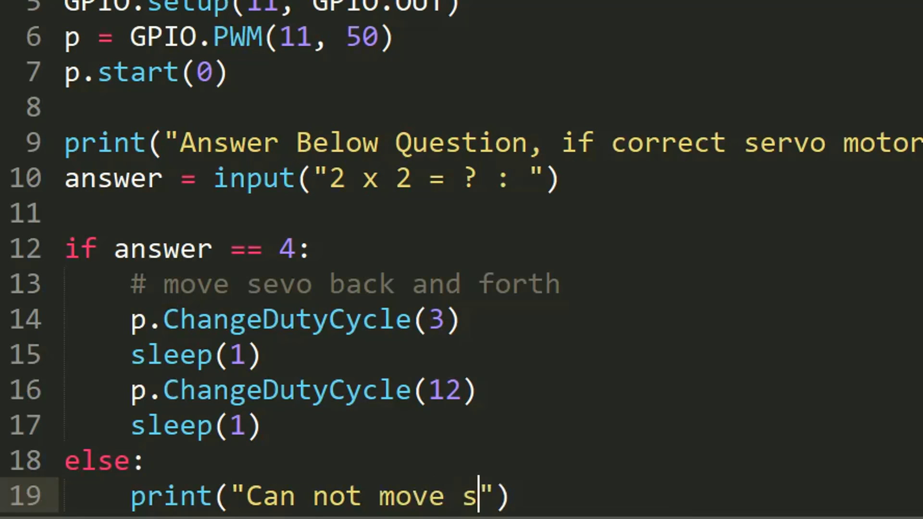
text(ervo m)
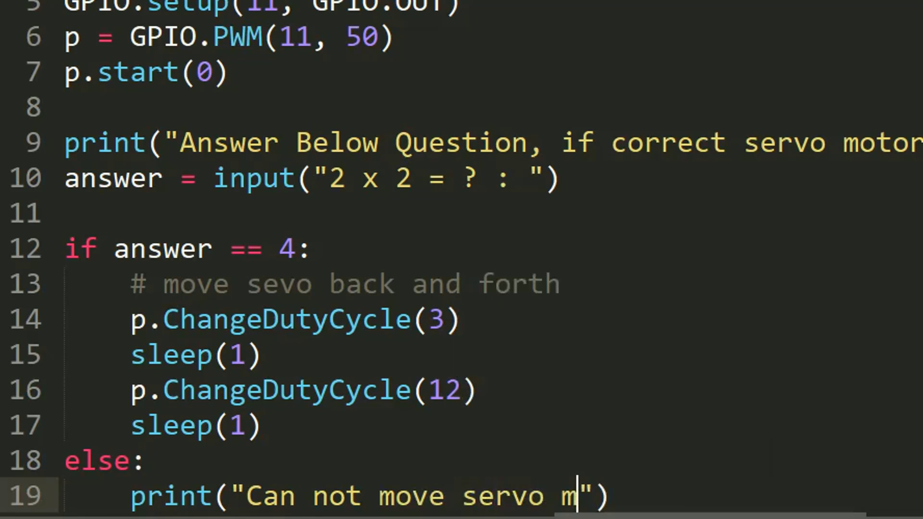
text(otor the answer is wr)
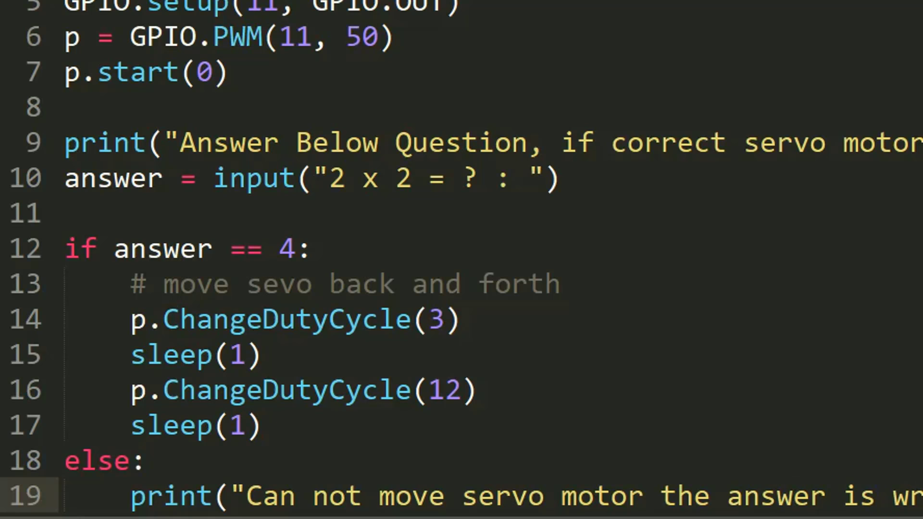
scroll(down, 3)
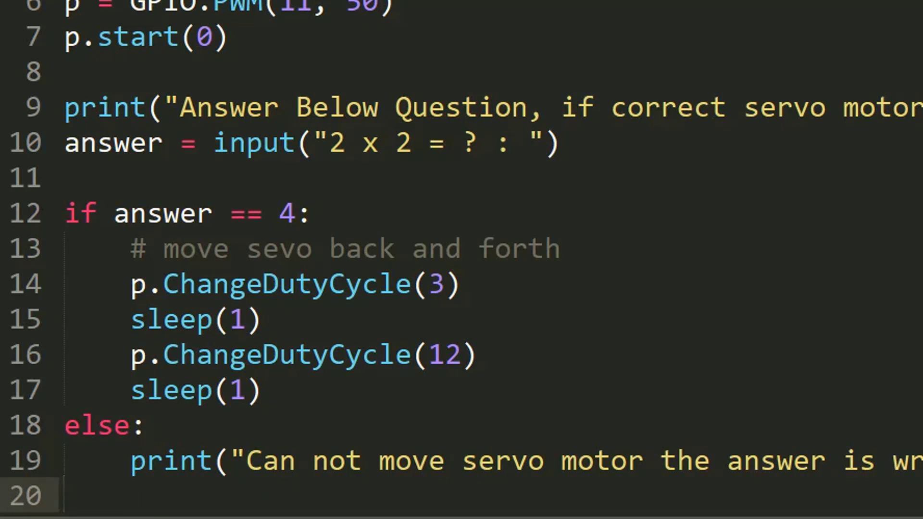
- End the script with 'p.stop()' and 'GPIO.clean()'
text(p.stop()
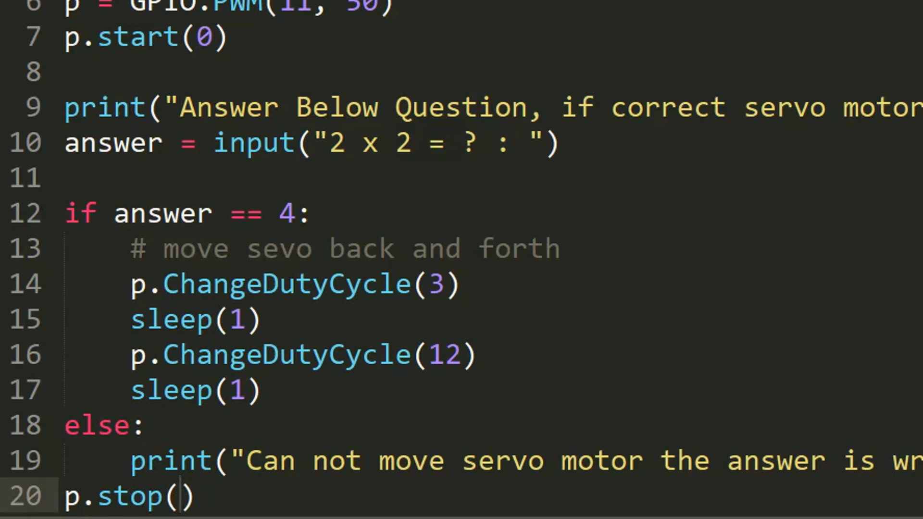
text(GP)
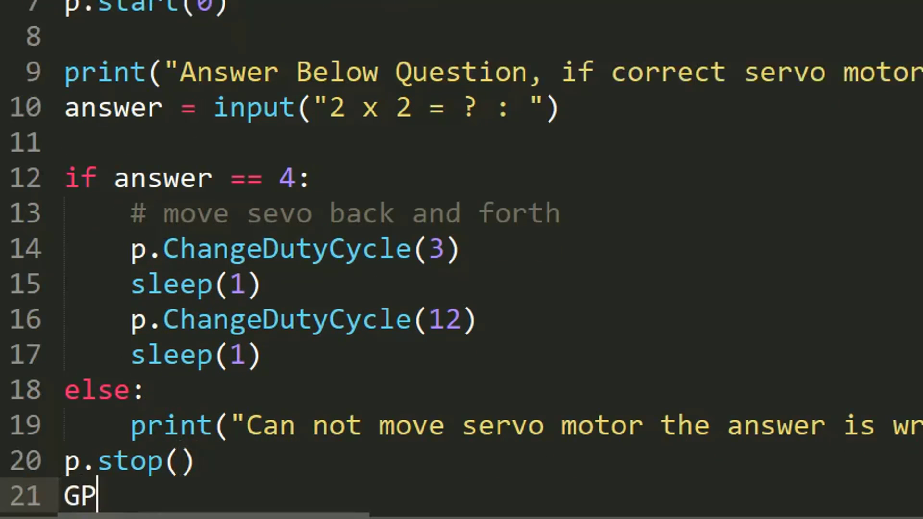
text(IO.clean)
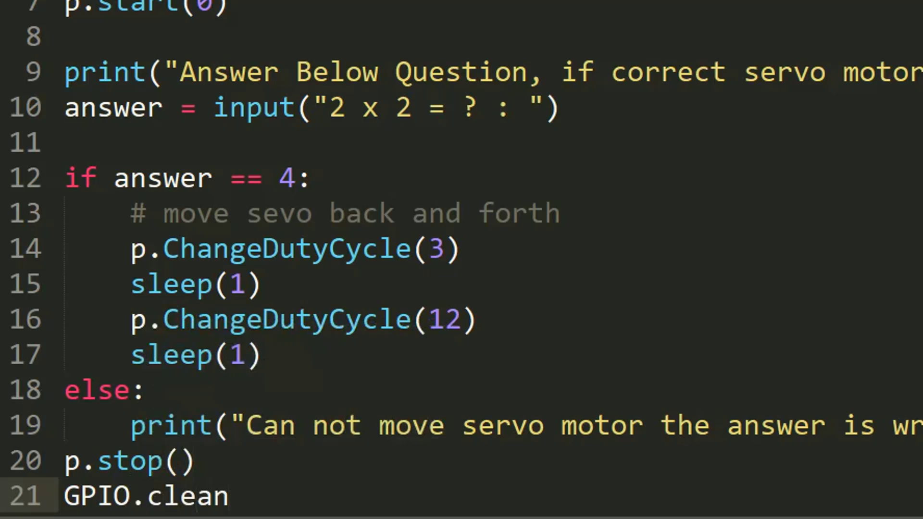
click(225, 496)
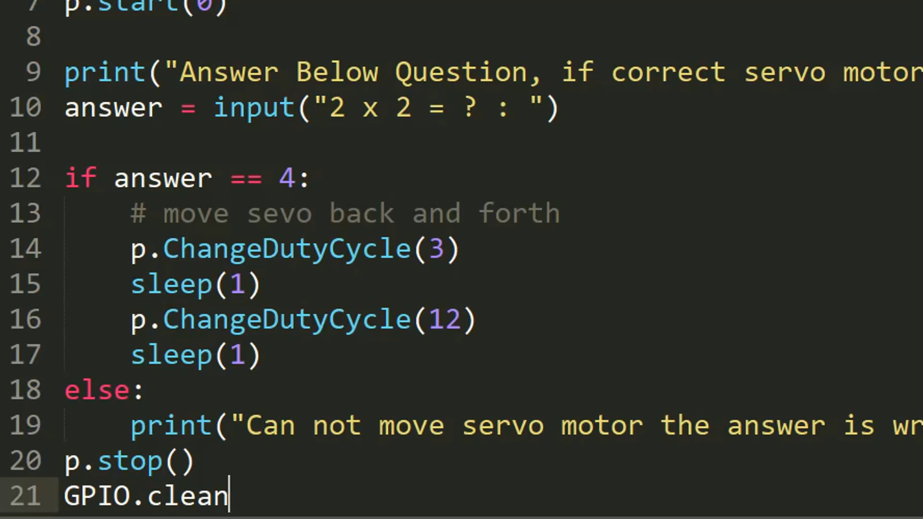
text(())
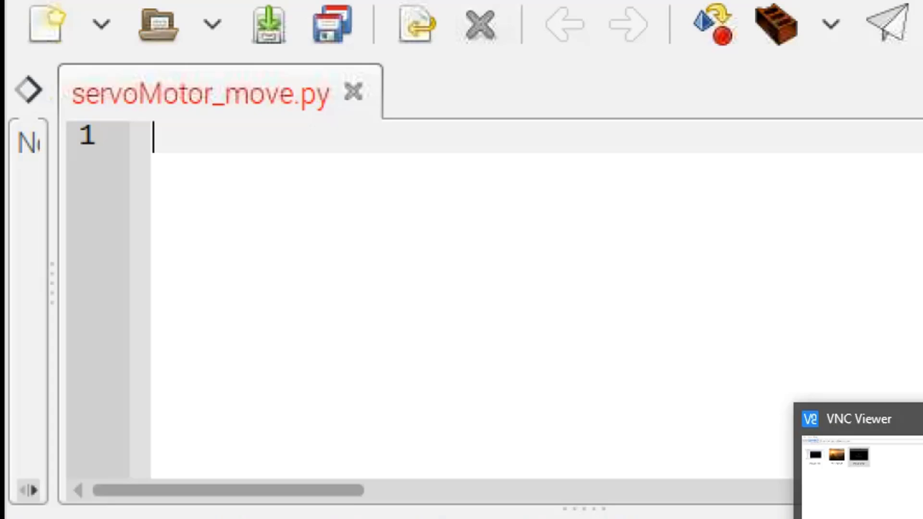
mouse_move(699, 350)
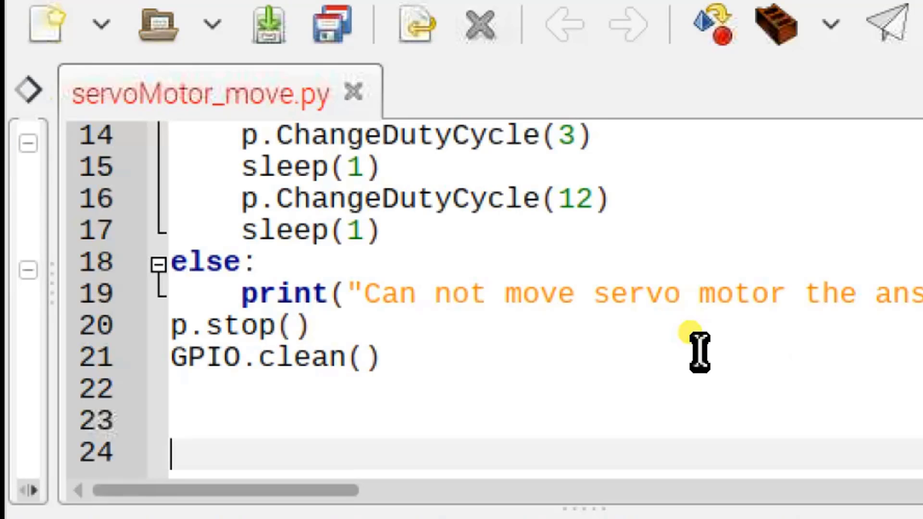
- Paste the finished servo script into servoMotor_move.py in Geany
text(up)
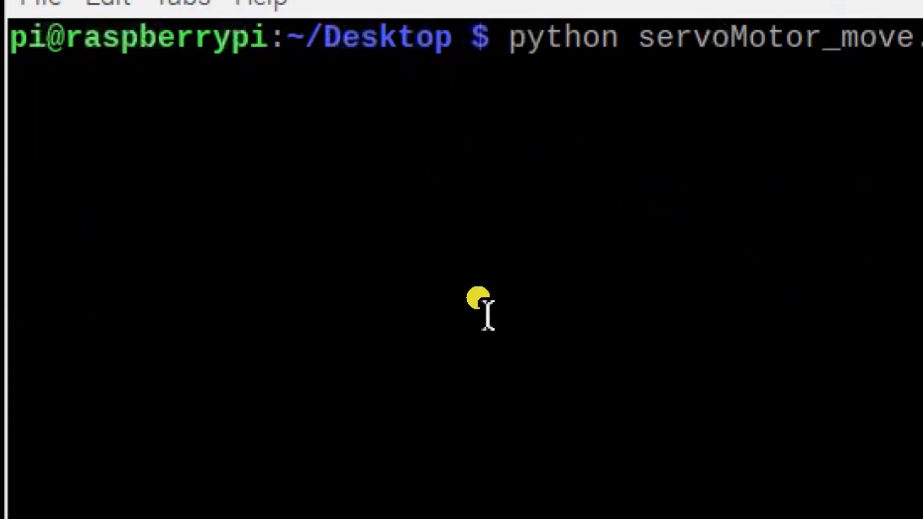
- Run python servoMotor_move.py twice, answering 4 to '2 x 2 = ?' so the servo script finishes
key(Return)
text(4)
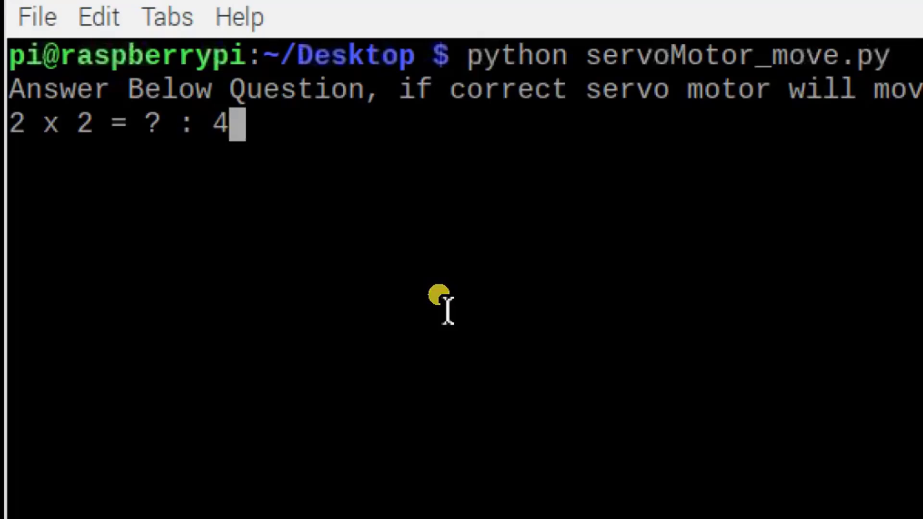
text(3)
key(Return)
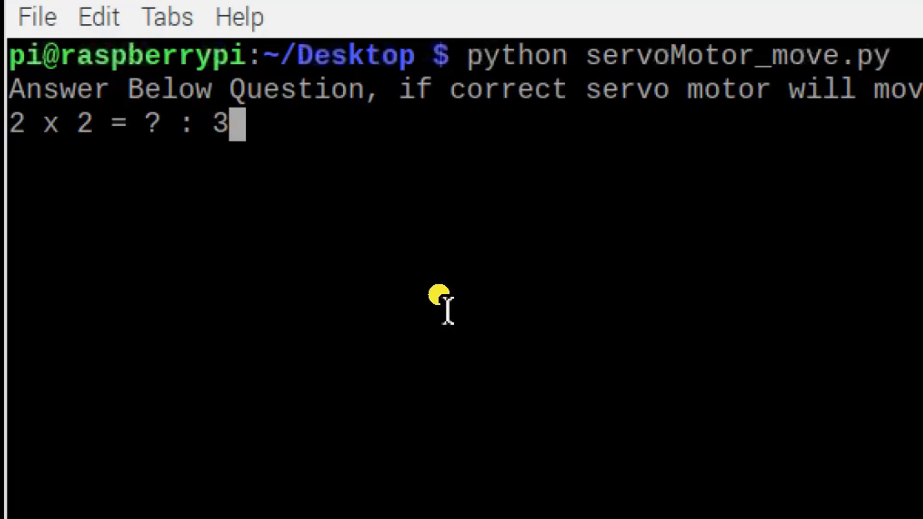
key(Return)
text(python servoMotor_move.py)
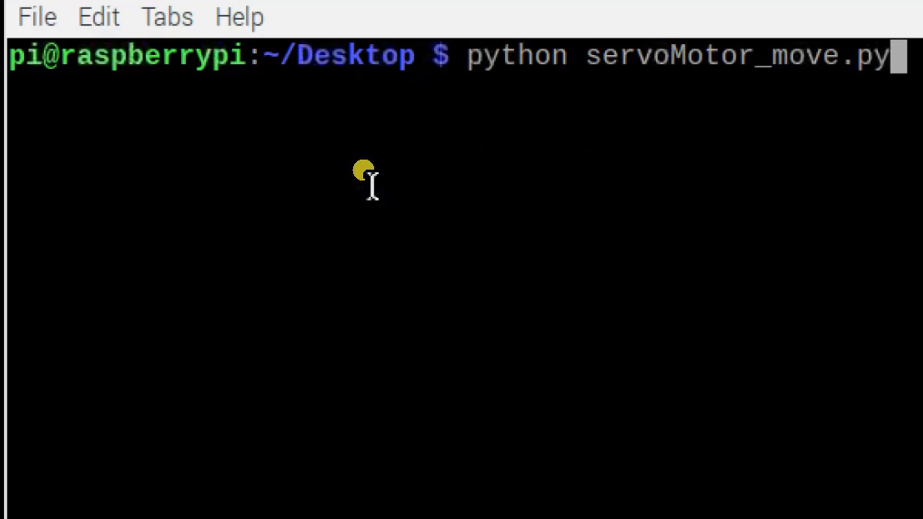
key(Return)
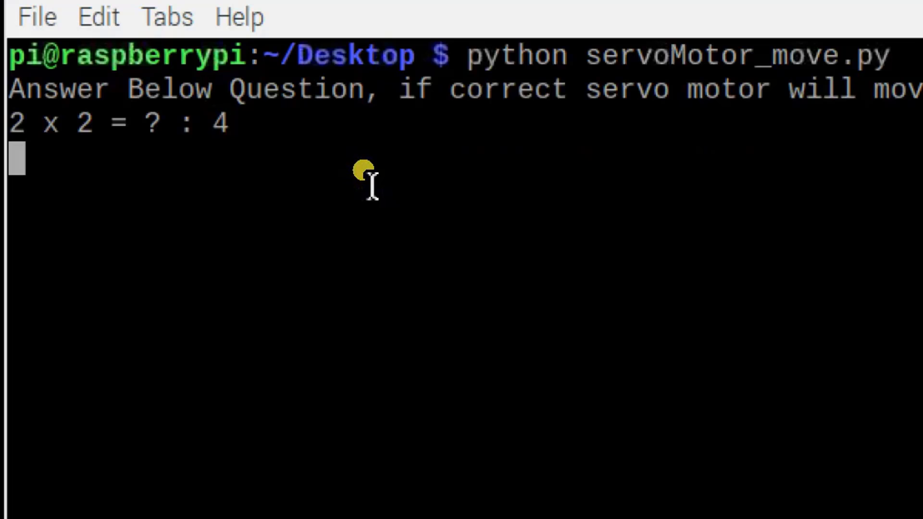
key(Return)
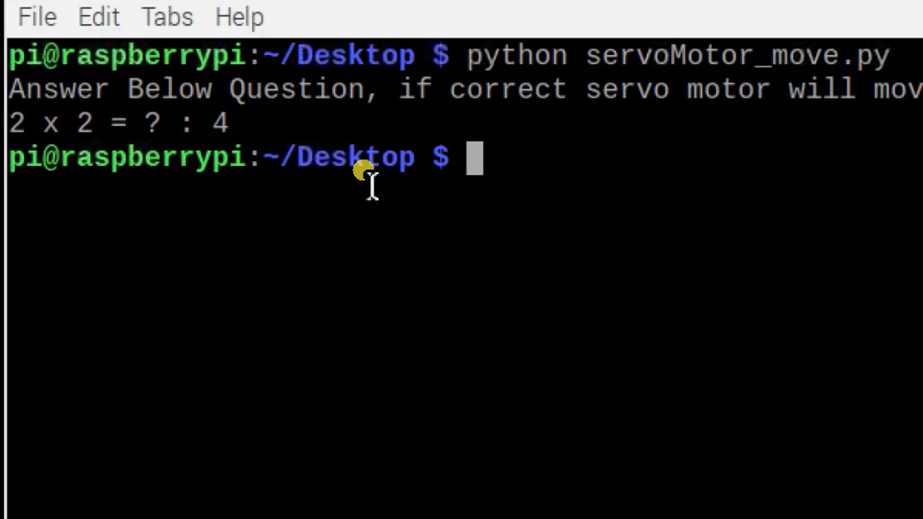